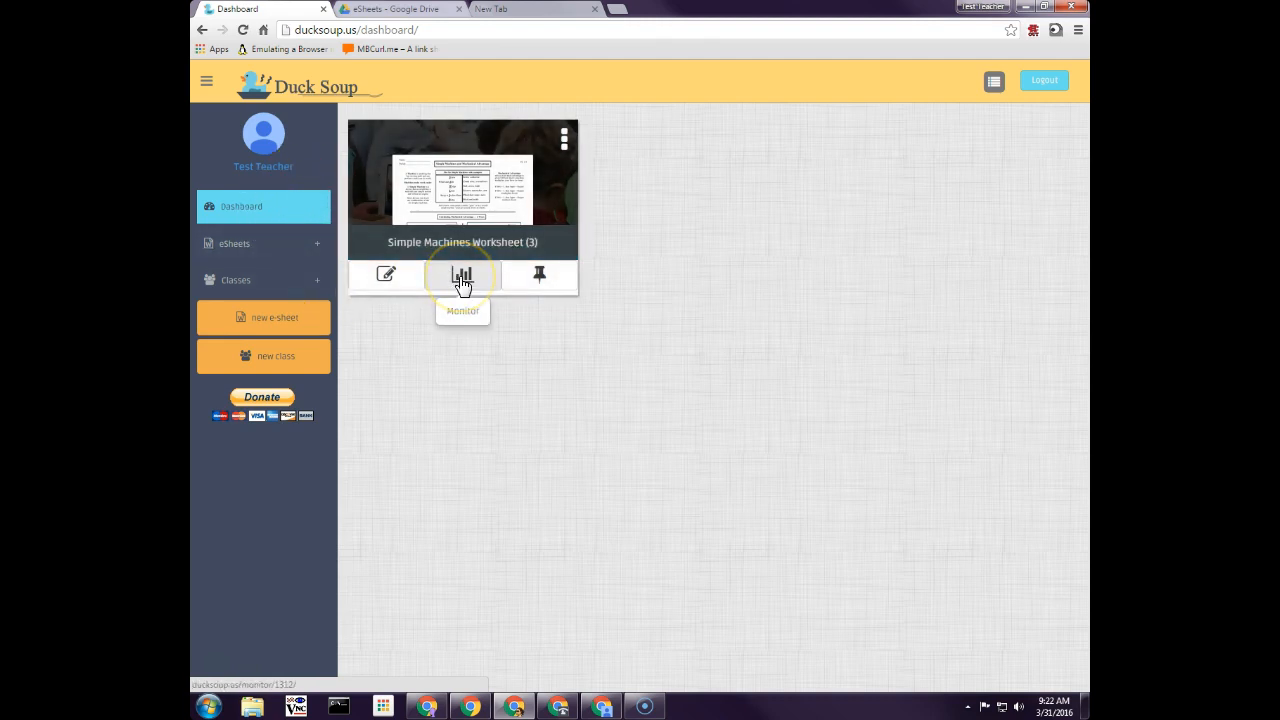
# - View the worksheet's class results and expand the 1st Period section
pyautogui.click(462, 276)
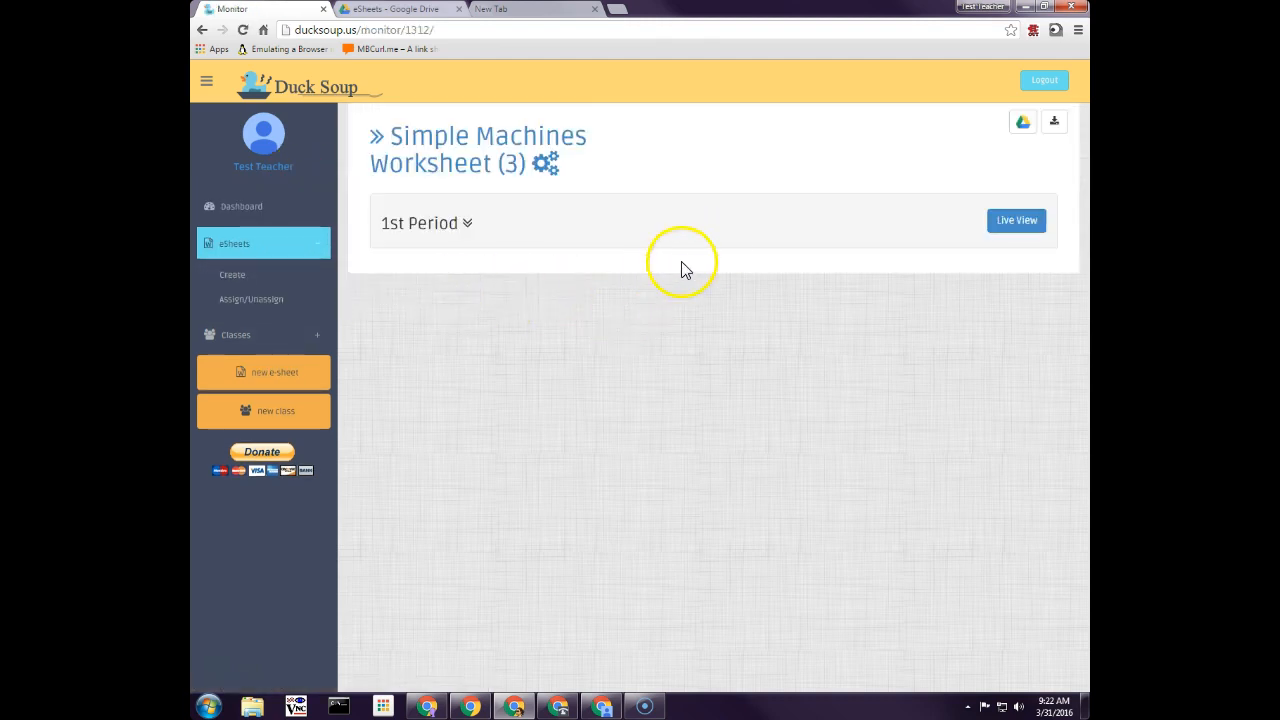
pyautogui.click(420, 222)
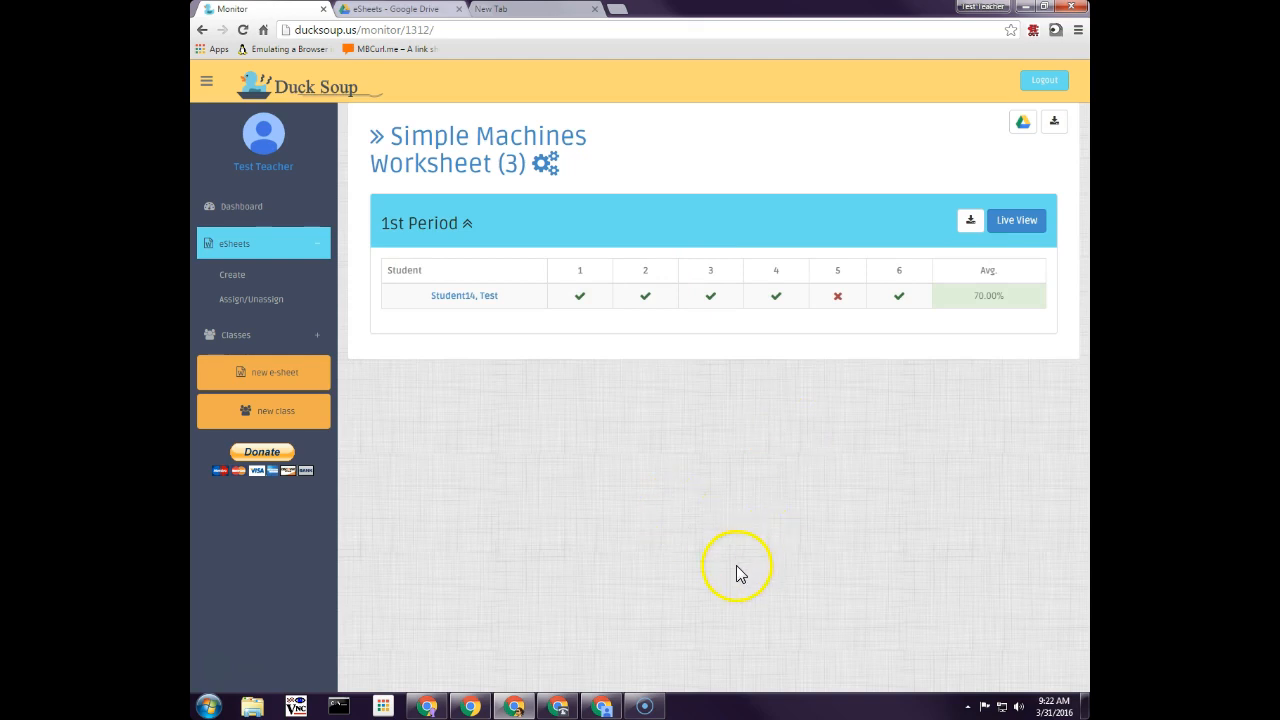
pyautogui.moveTo(1012, 330)
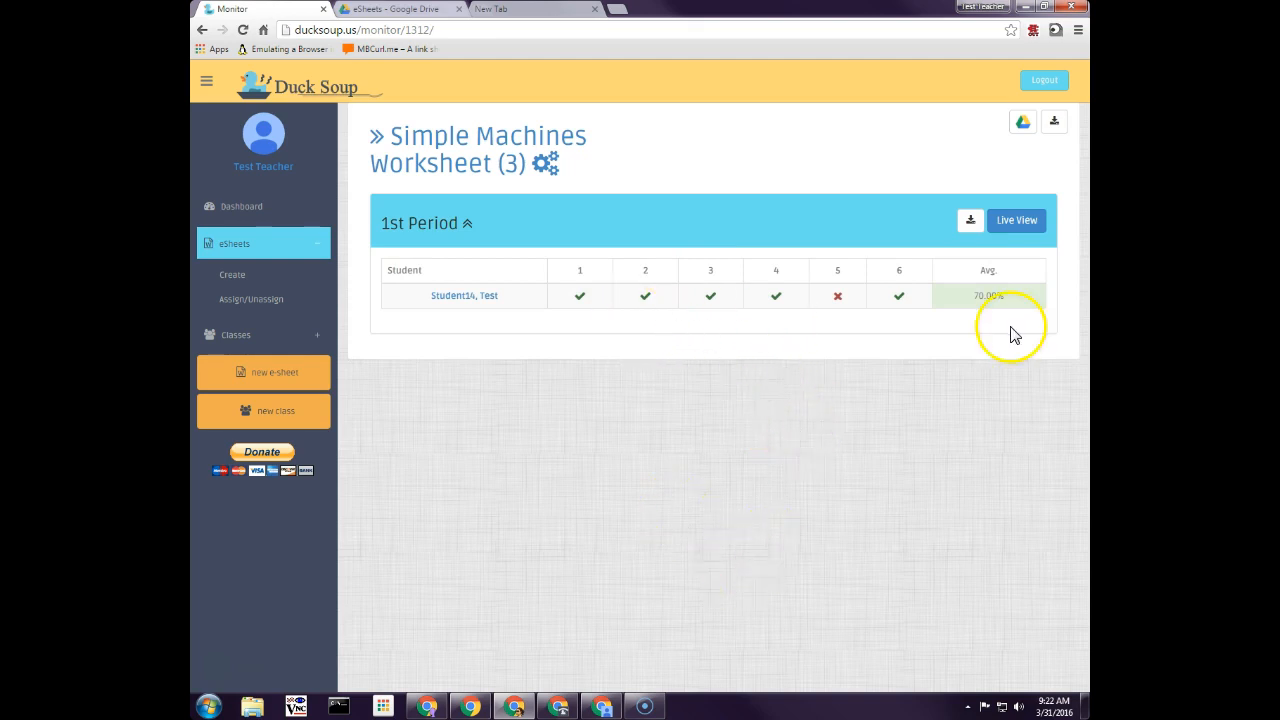
pyautogui.moveTo(752, 396)
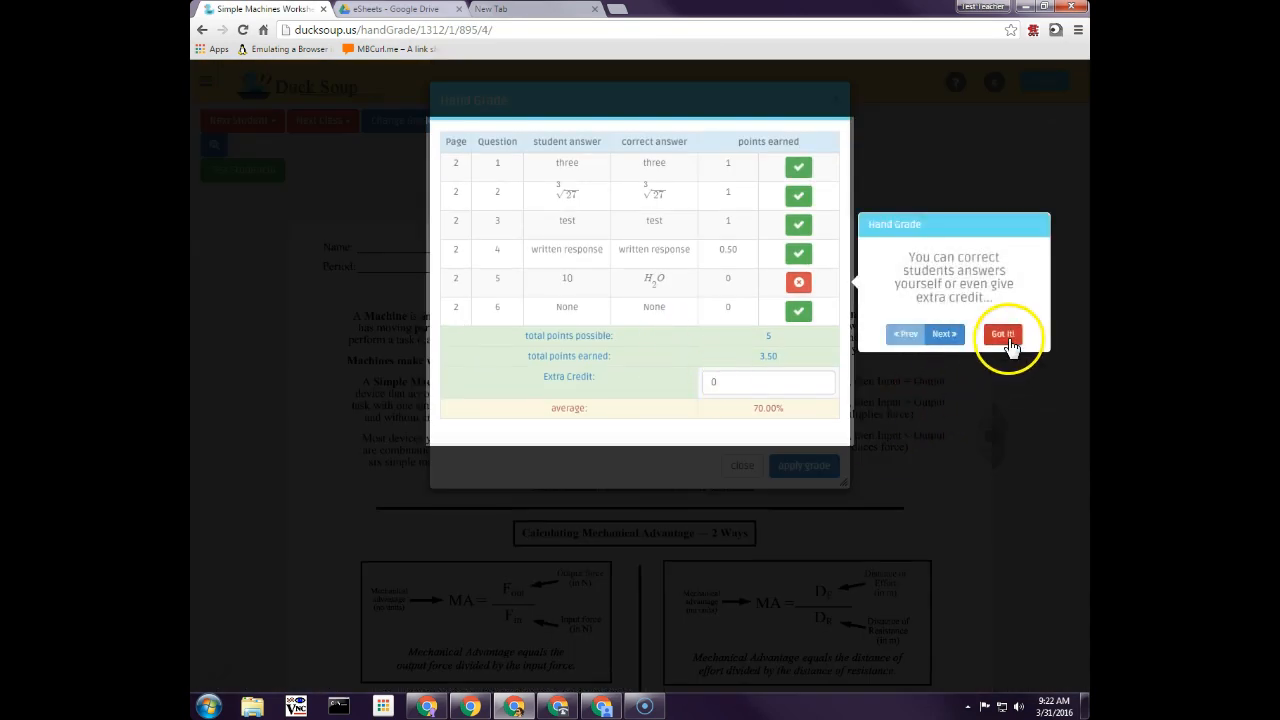
# - Dismiss the tip, then toggle question 5 to correct and back to incorrect
pyautogui.click(1004, 334)
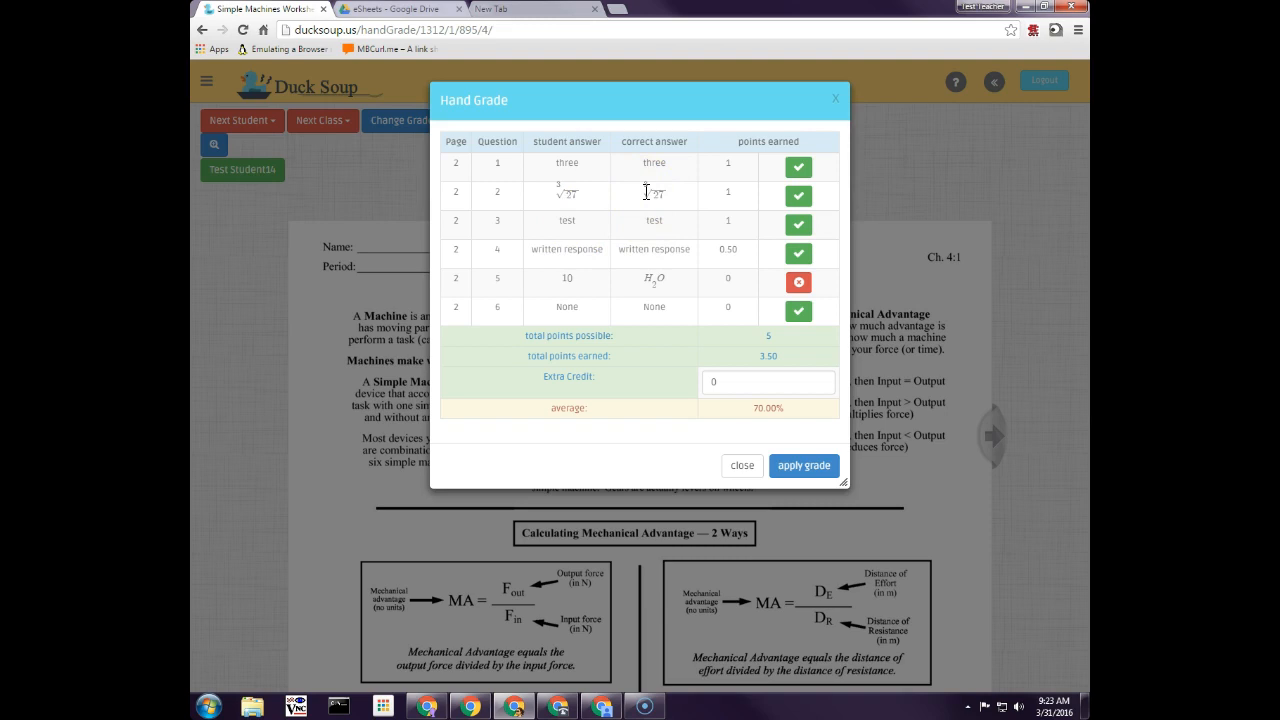
pyautogui.moveTo(646, 198)
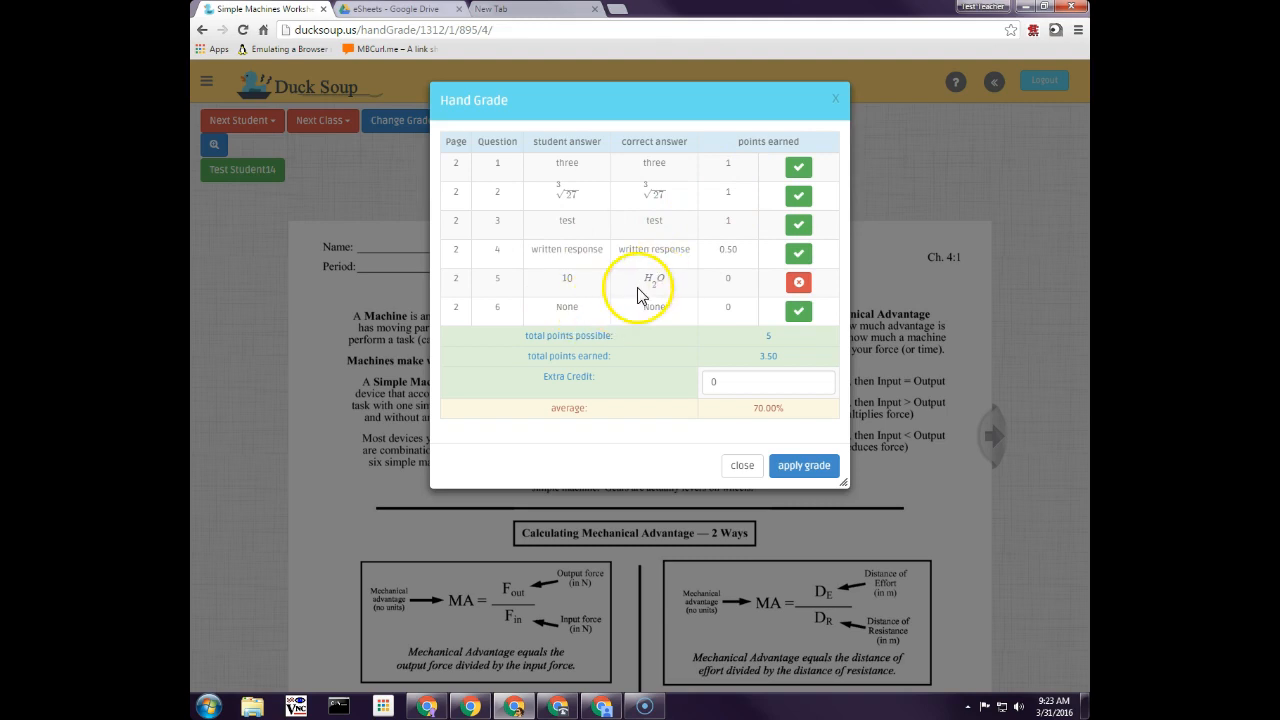
pyautogui.click(798, 224)
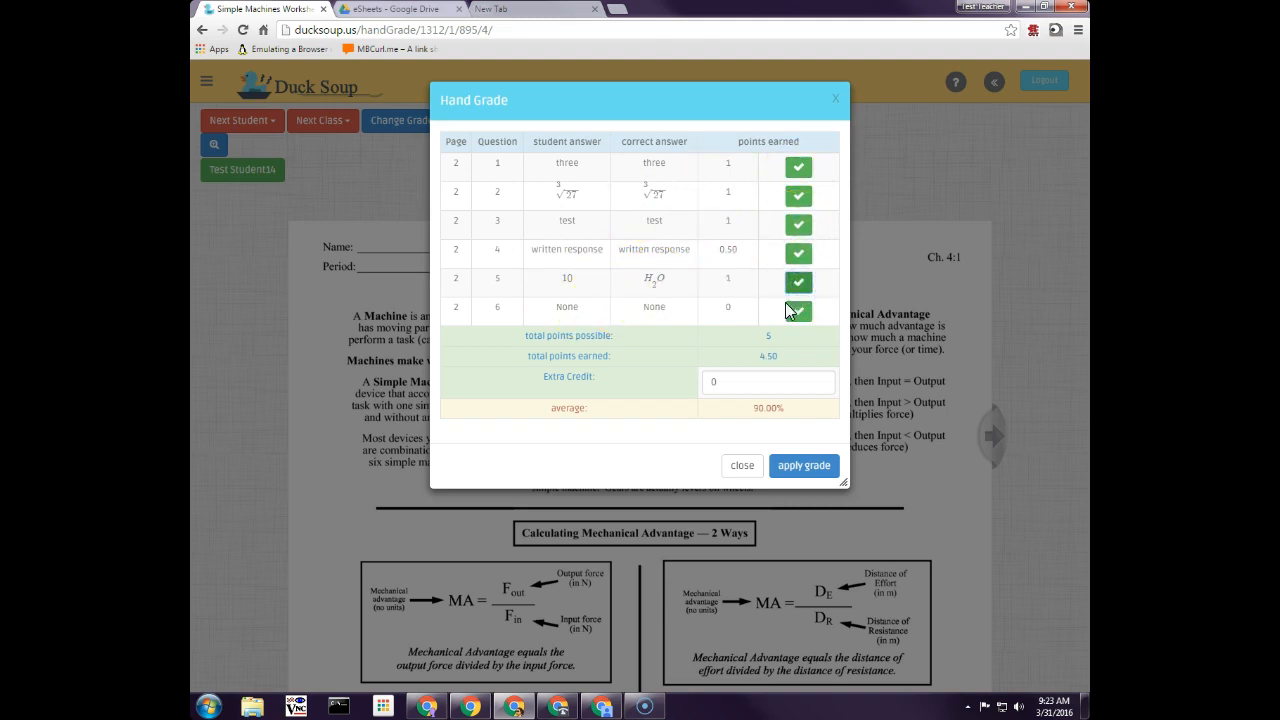
pyautogui.click(796, 282)
pyautogui.write('3')
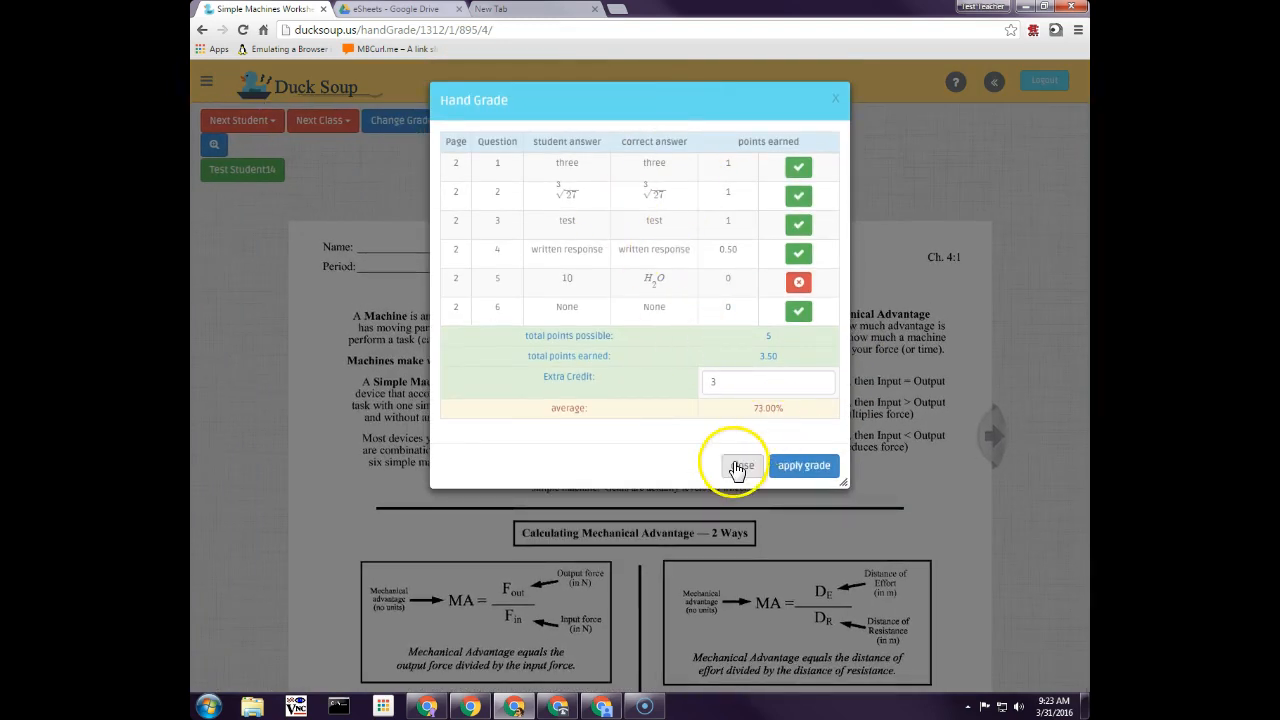
# - Close the grading summary and write 3 + 2 = 3 on the student's pulley drawing
pyautogui.click(738, 464)
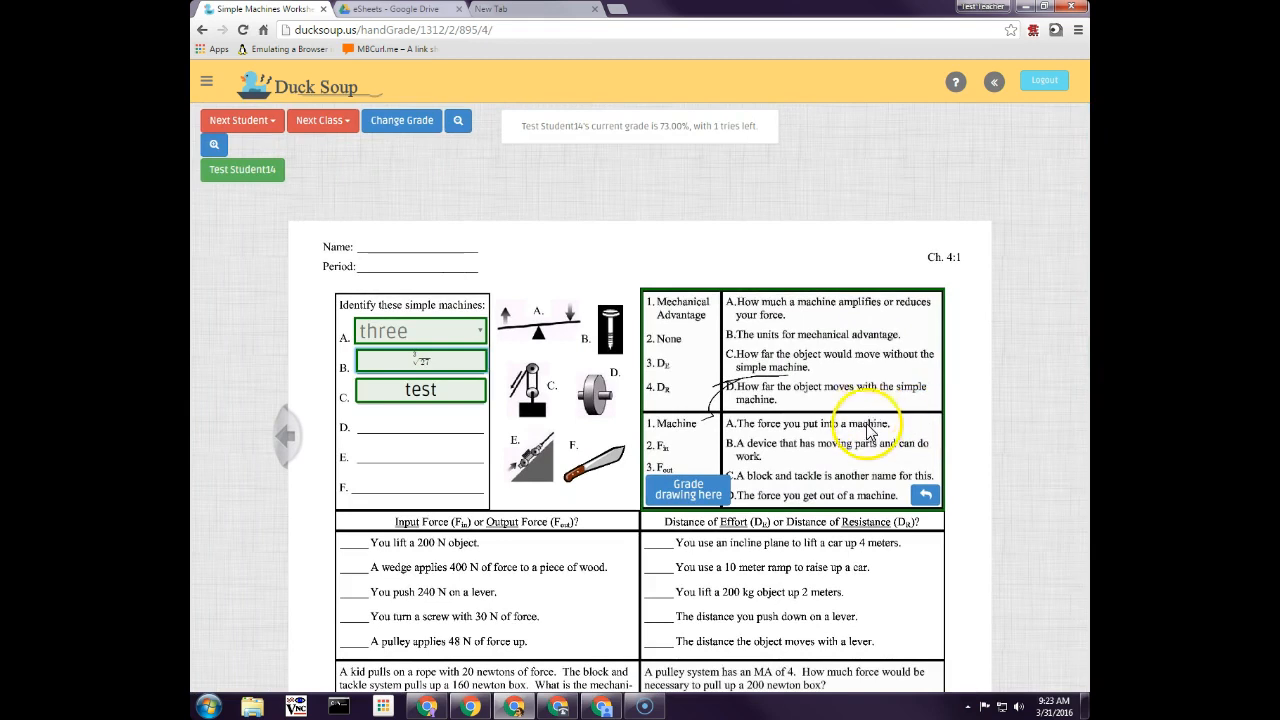
pyautogui.scroll(-3)
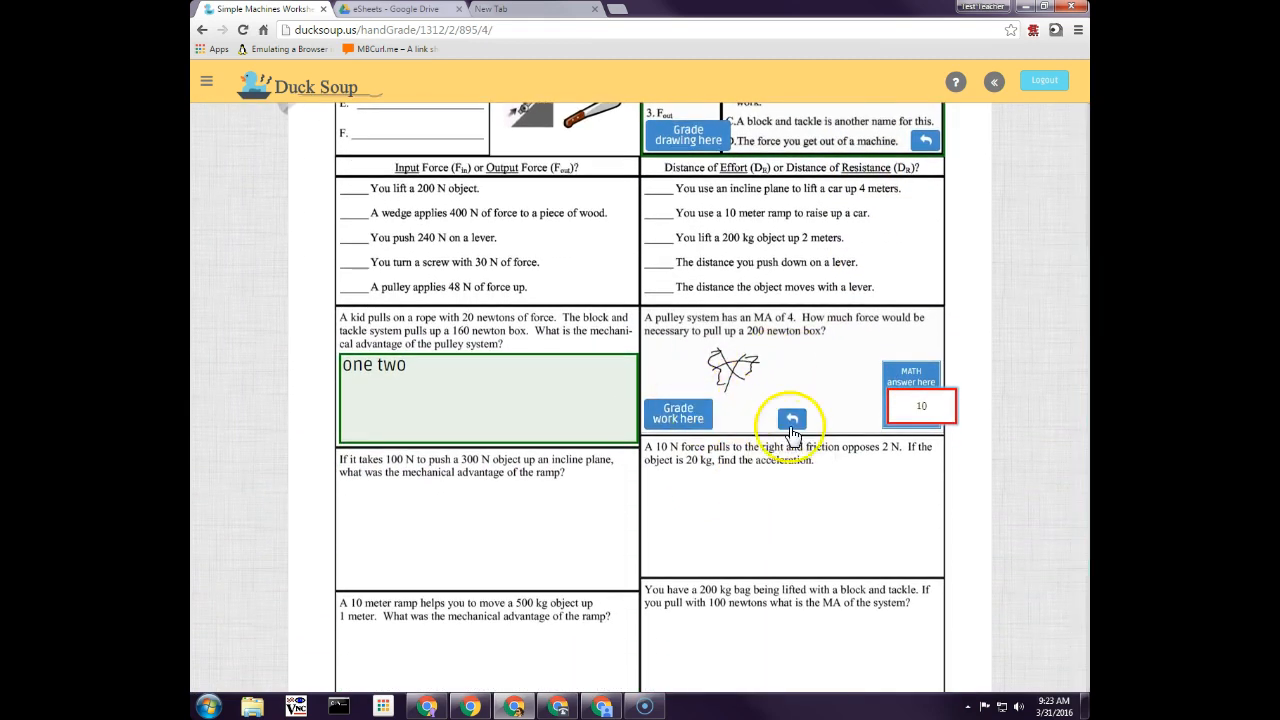
pyautogui.moveTo(784, 360)
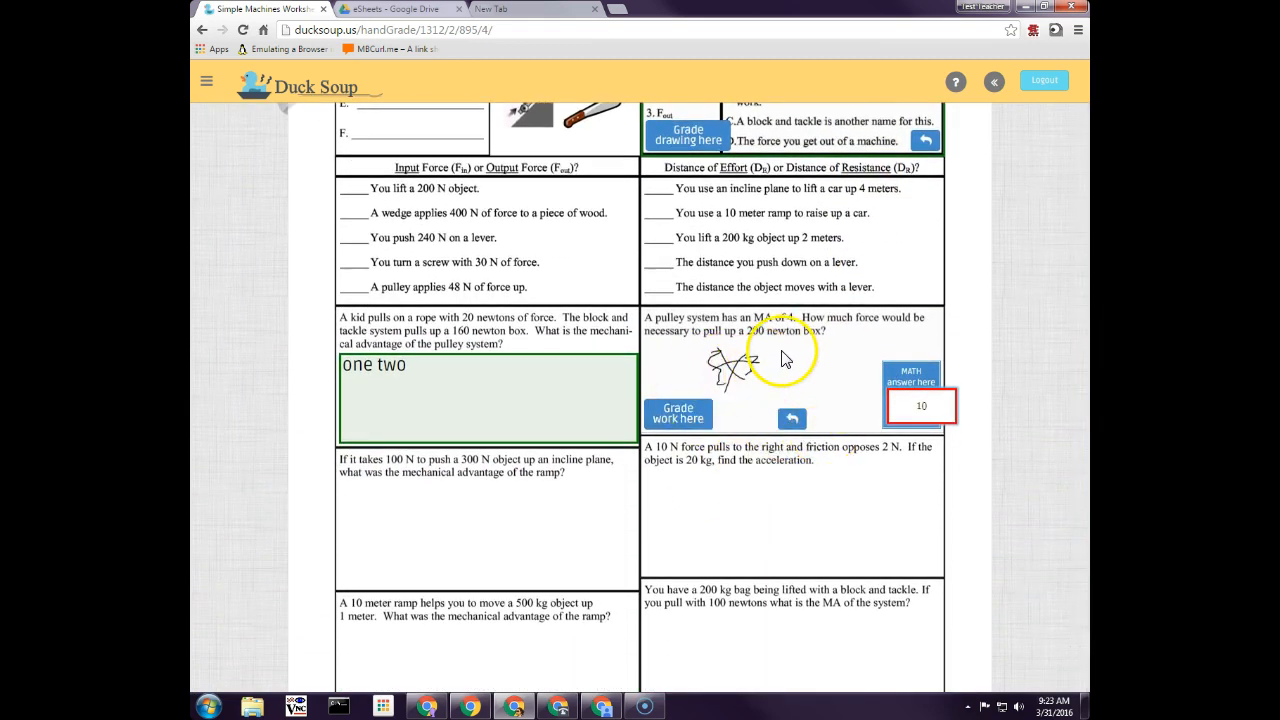
pyautogui.click(678, 412)
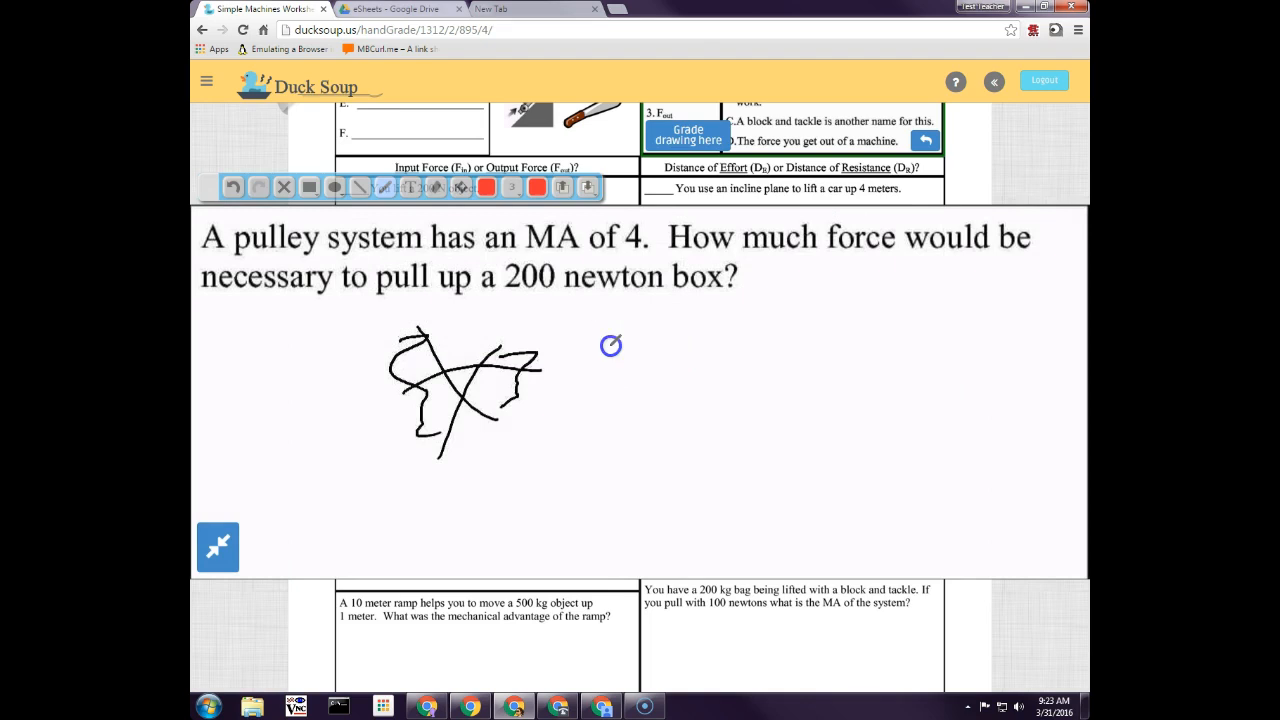
pyautogui.moveTo(616, 344); pyautogui.dragTo(730, 364)
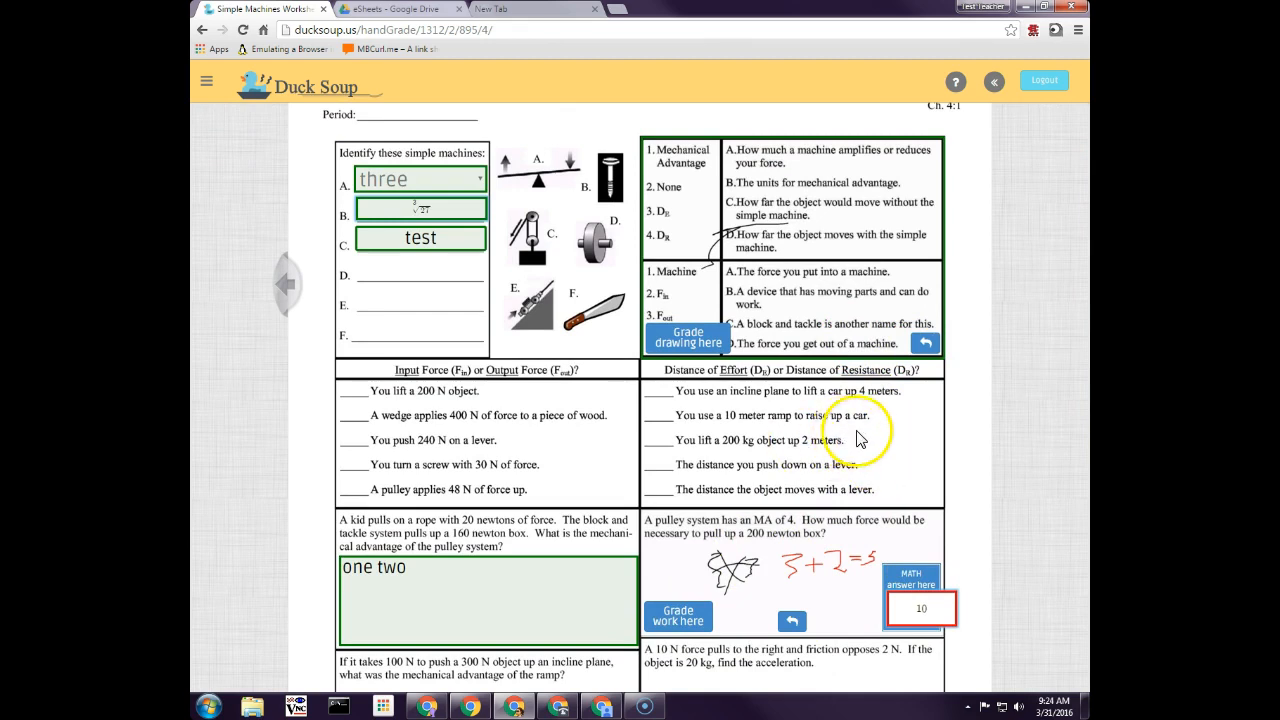
pyautogui.moveTo(862, 438)
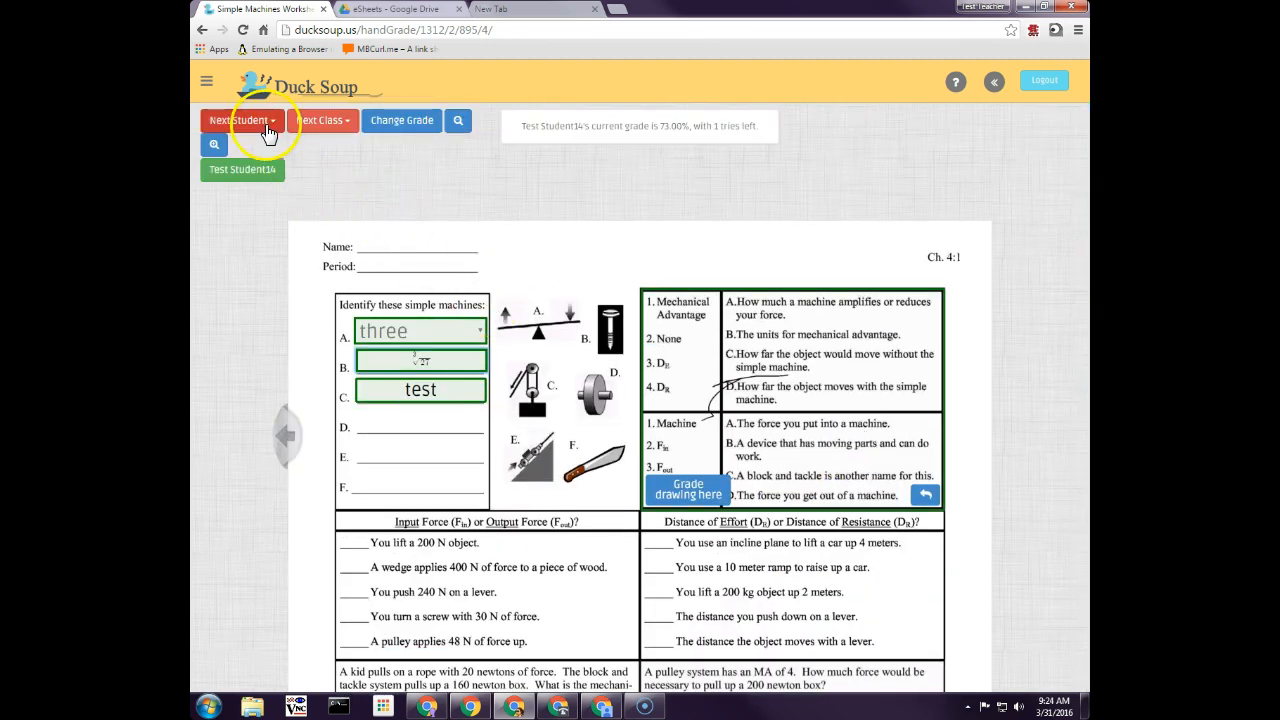
# - From the Next Student list, go to the test student's profile page
pyautogui.click(240, 120)
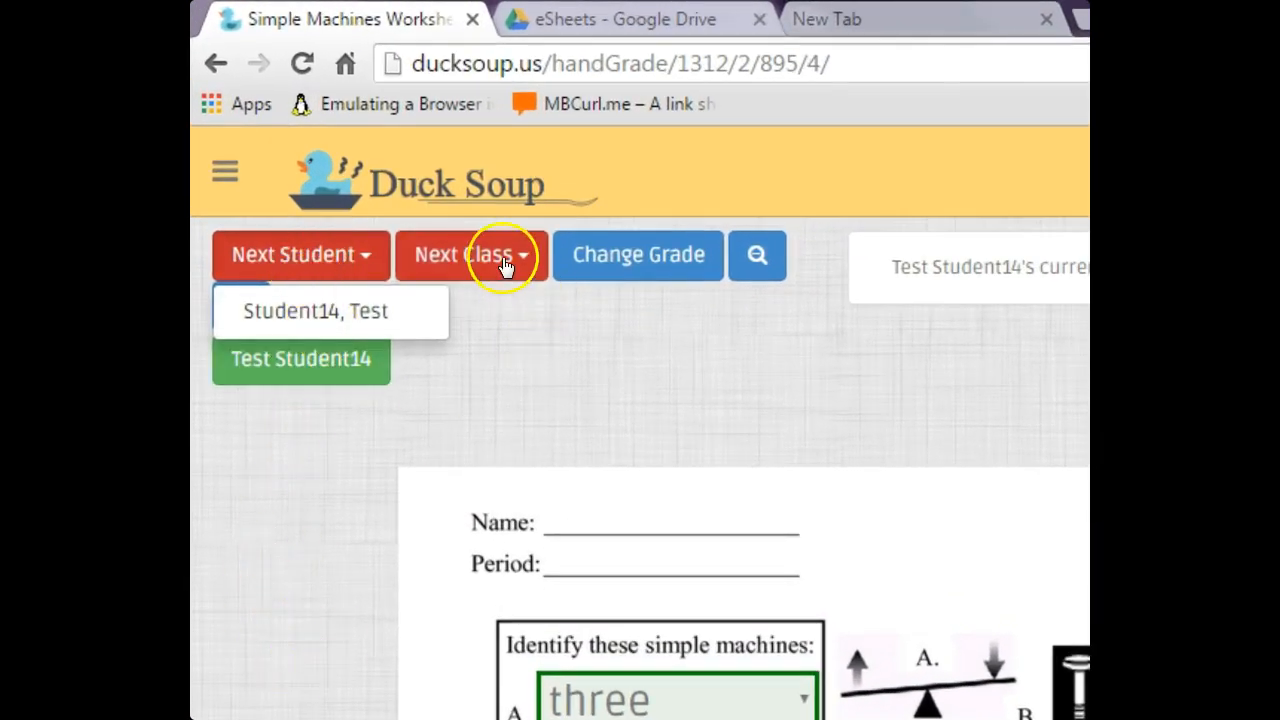
pyautogui.click(470, 254)
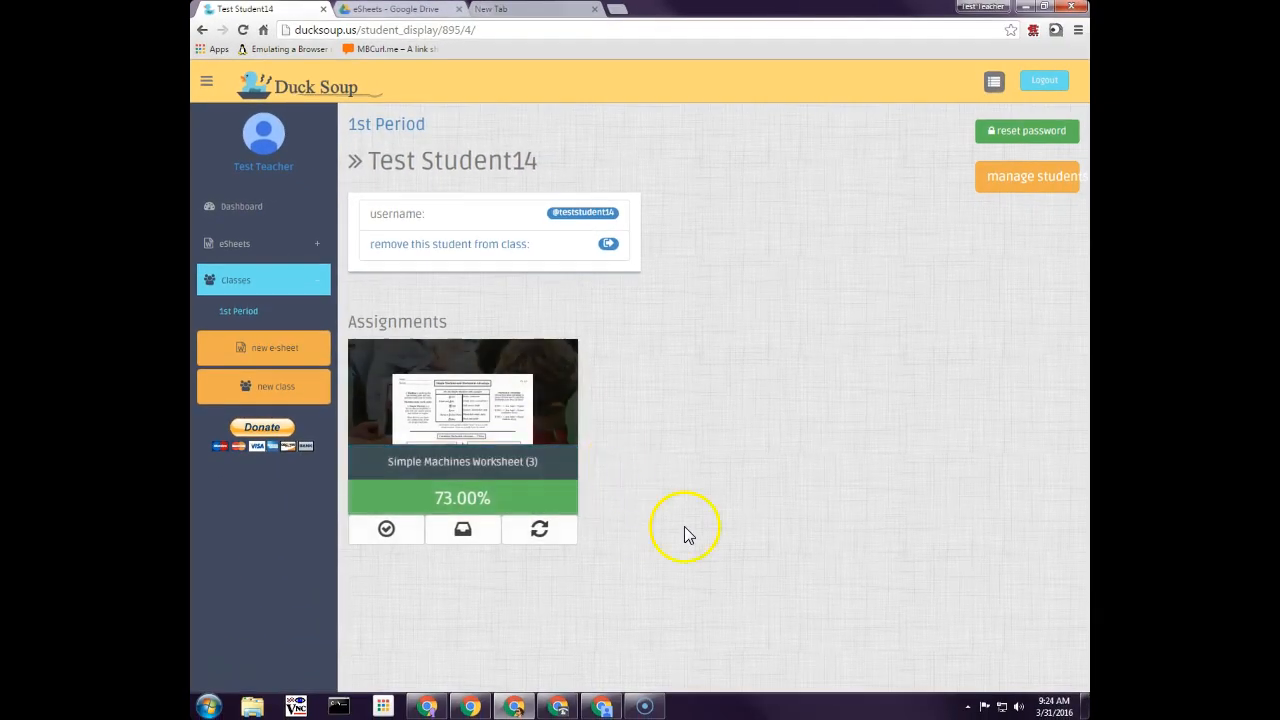
pyautogui.moveTo(464, 528)
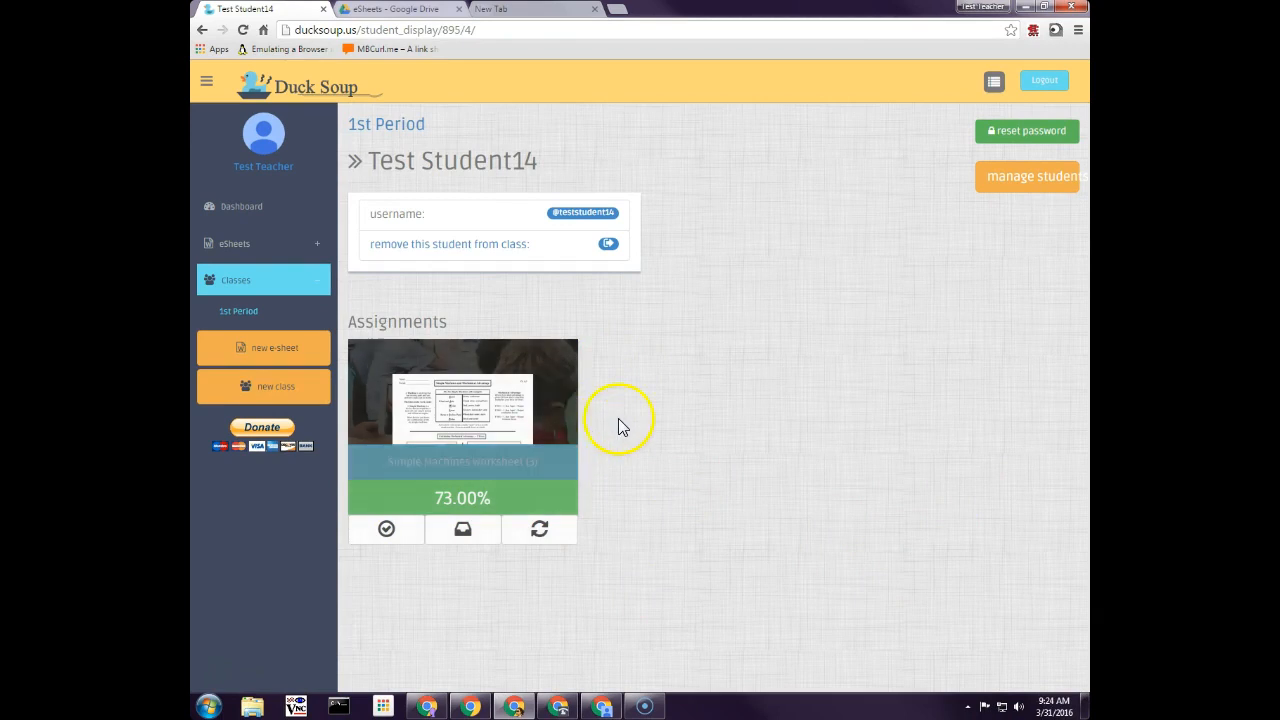
pyautogui.moveTo(264, 206)
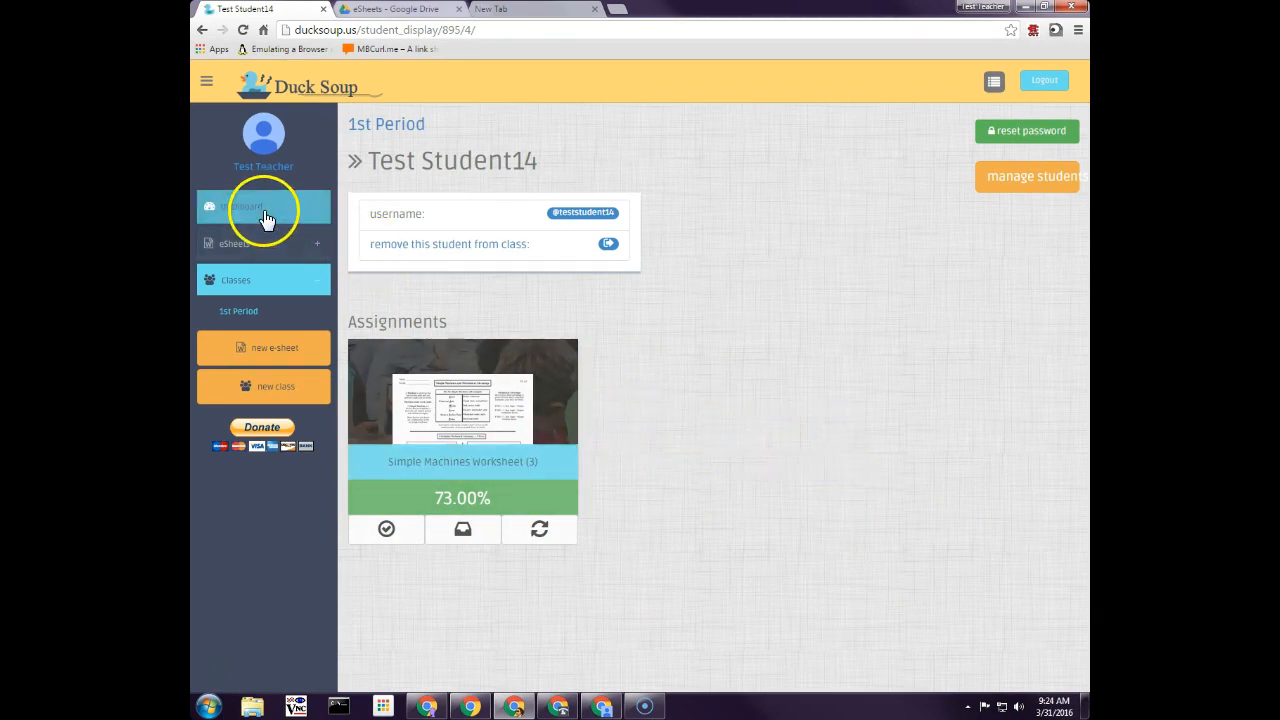
# - Return to the dashboard, check the worksheet's class results, and go back to the dashboard
pyautogui.click(264, 206)
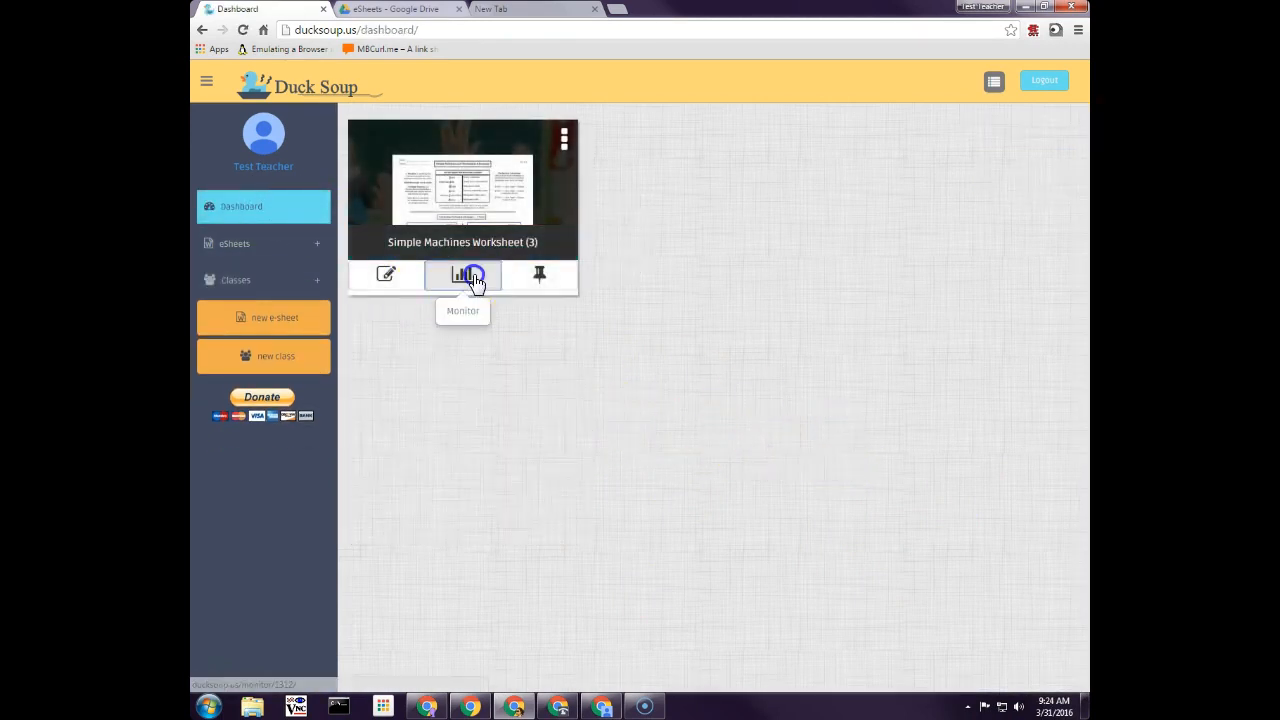
pyautogui.click(462, 276)
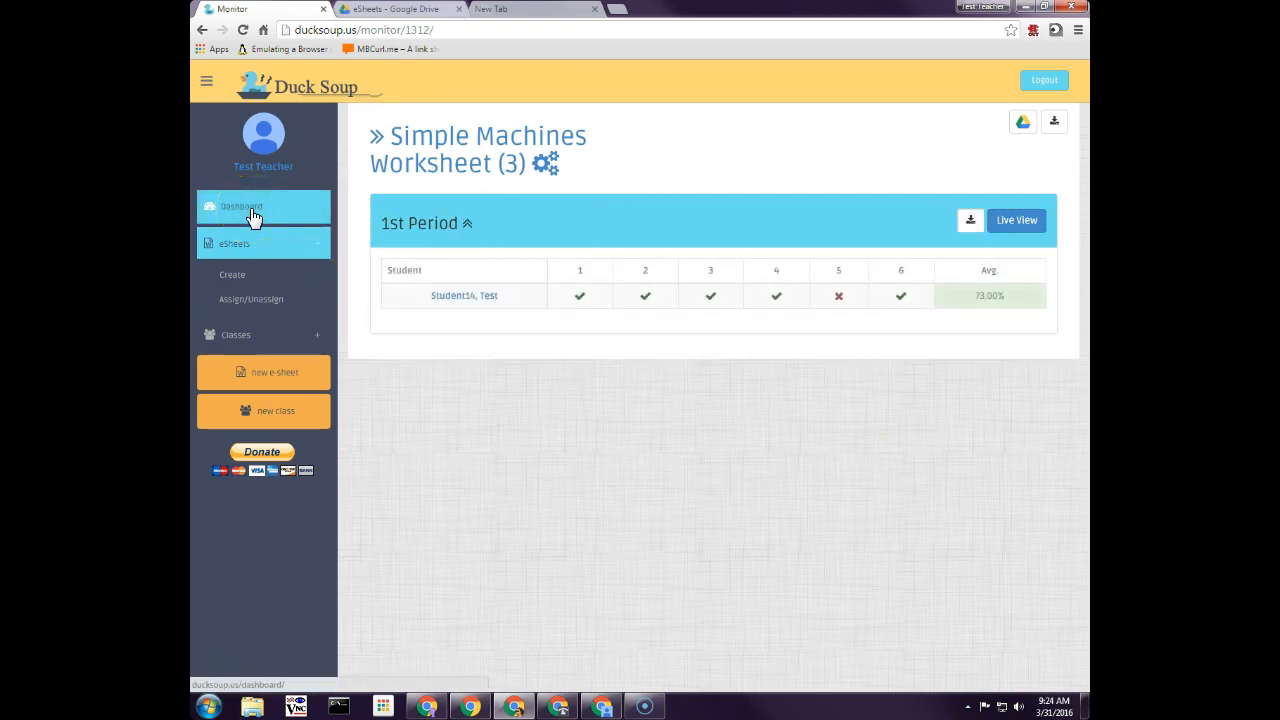
pyautogui.click(252, 206)
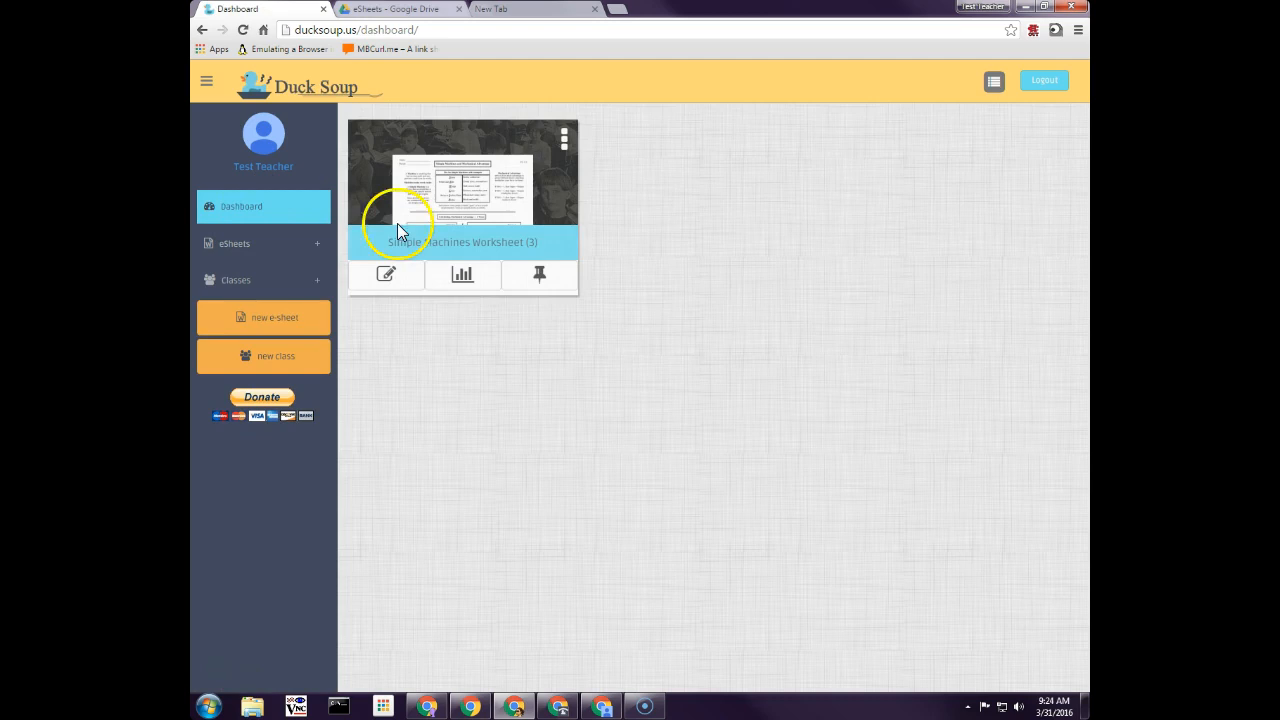
# - Start hand grading from the worksheet card's options menu and close the grading summary
pyautogui.click(564, 138)
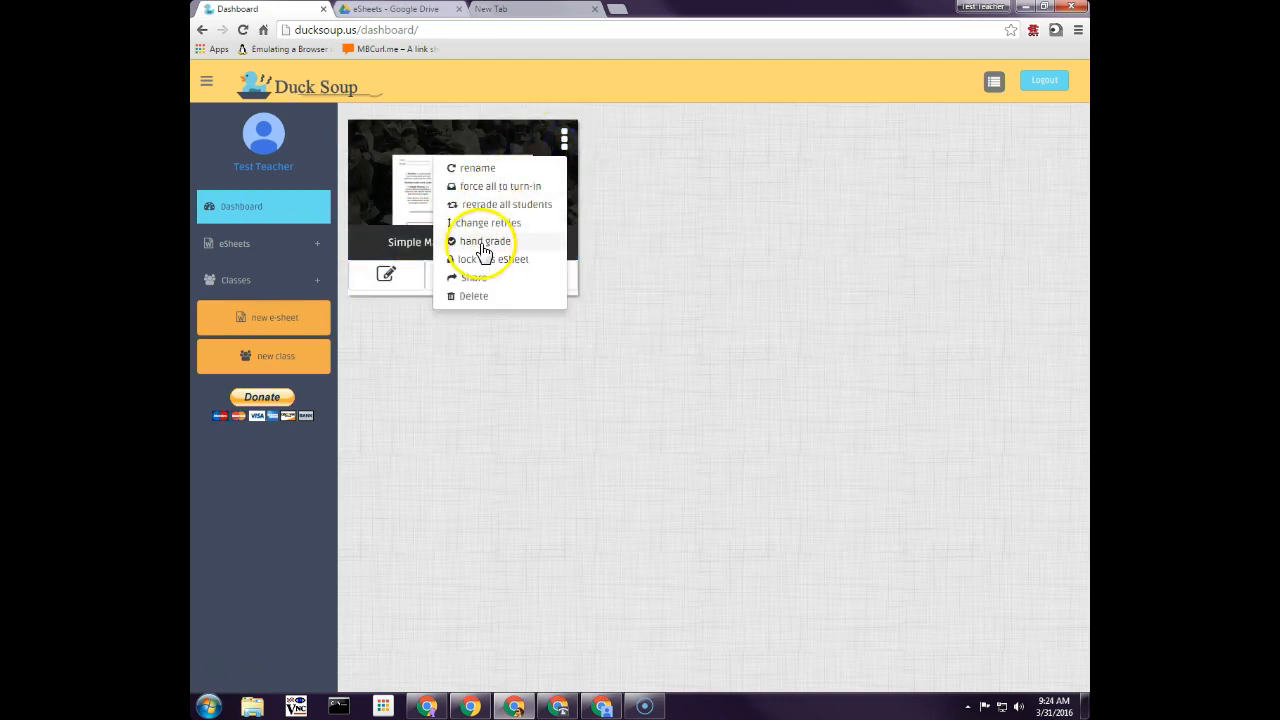
pyautogui.click(484, 240)
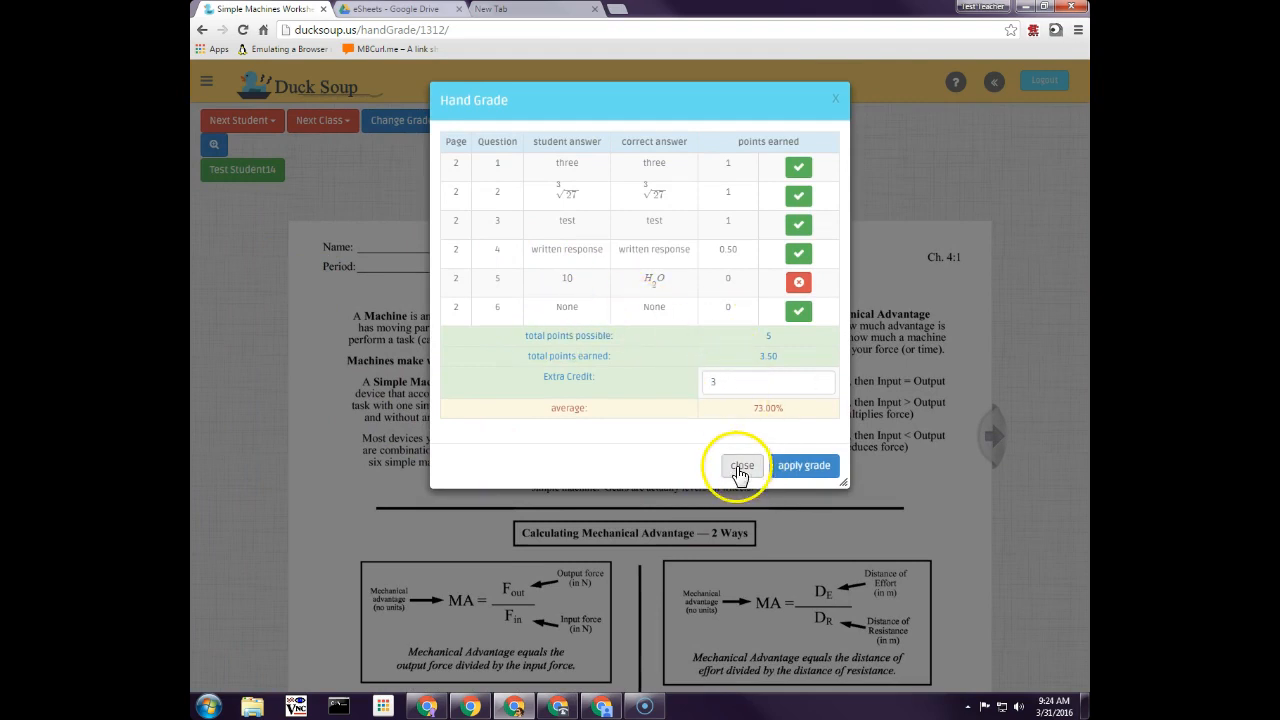
pyautogui.click(742, 464)
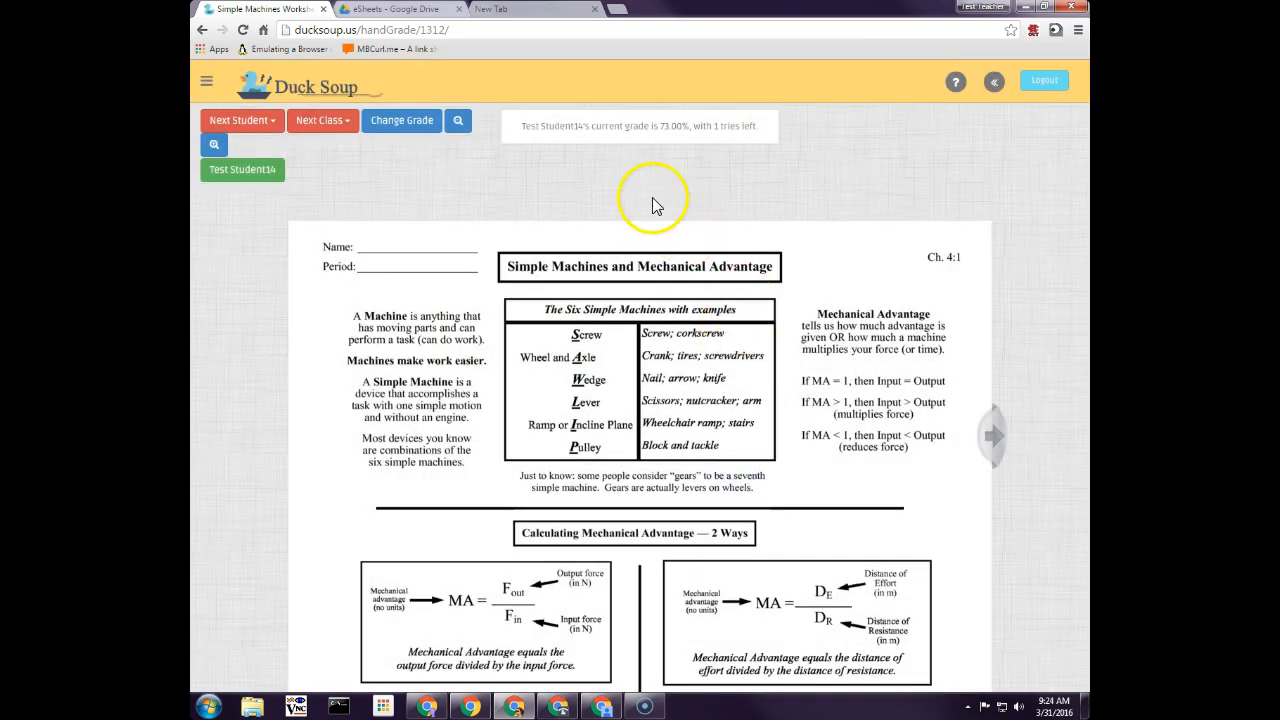
pyautogui.moveTo(650, 696)
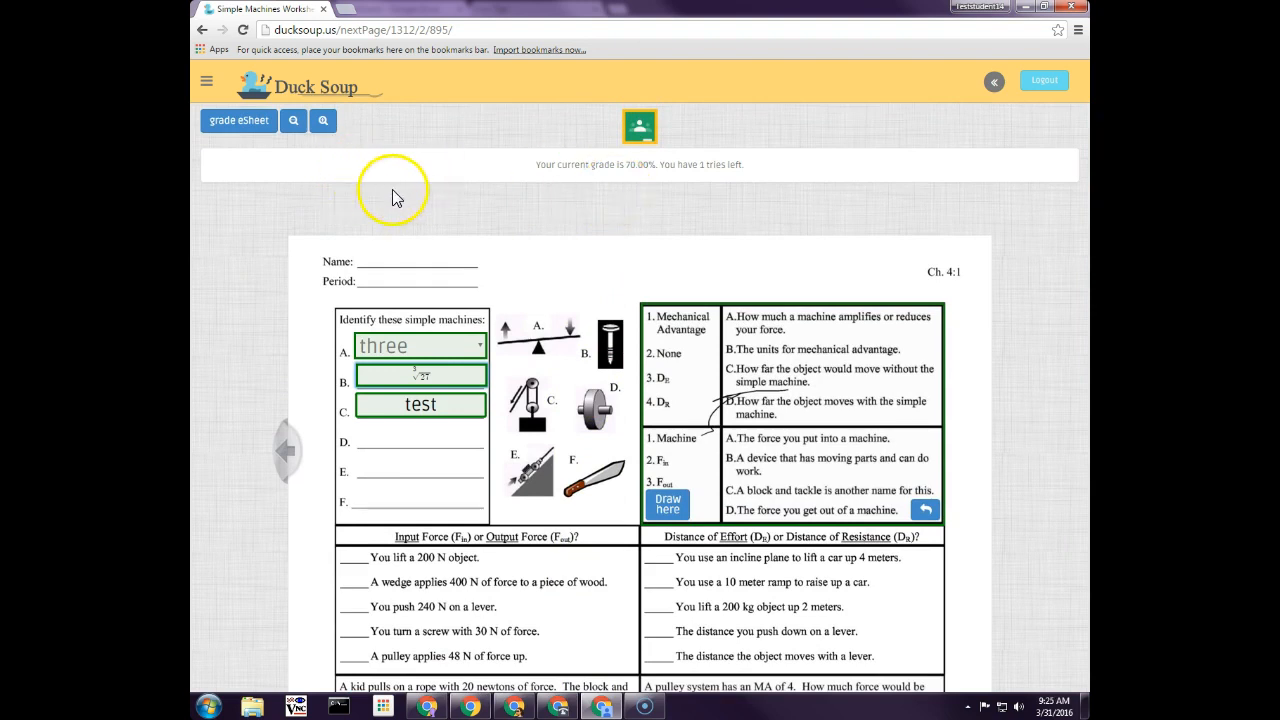
pyautogui.moveTo(478, 206)
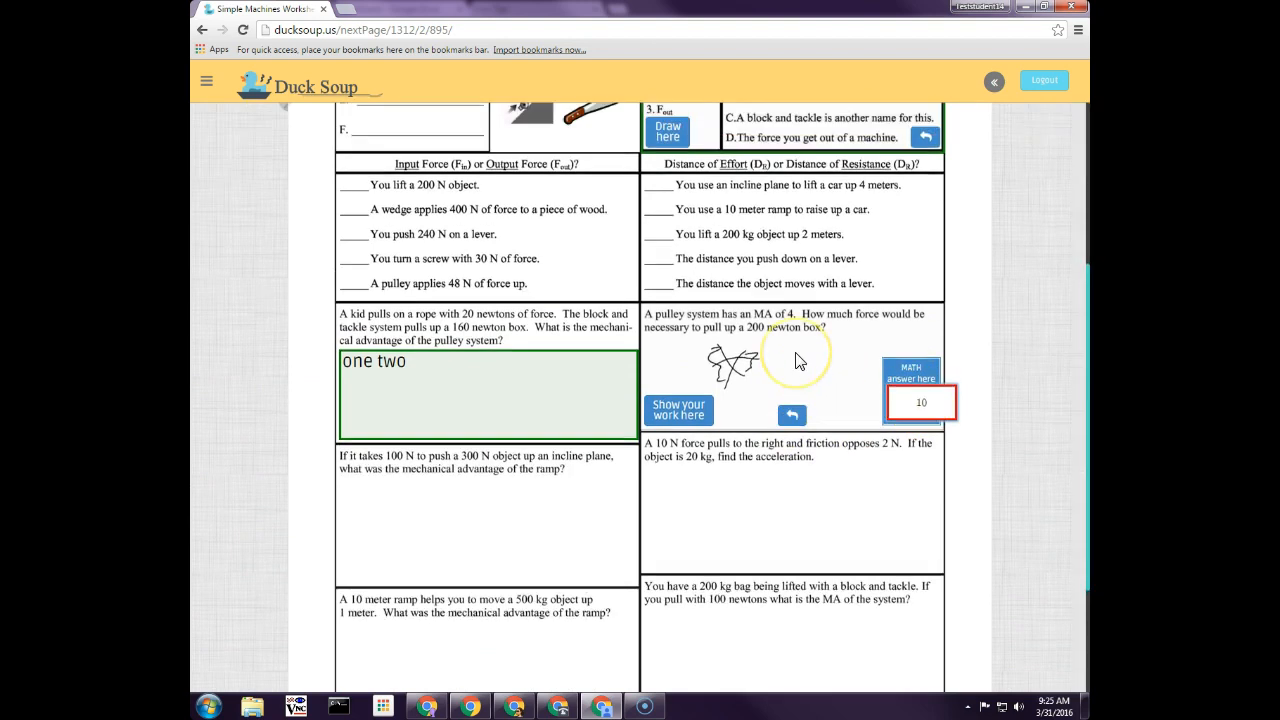
# - As the student, scroll through the eSheet and submit it for grading
pyautogui.scroll(-3)
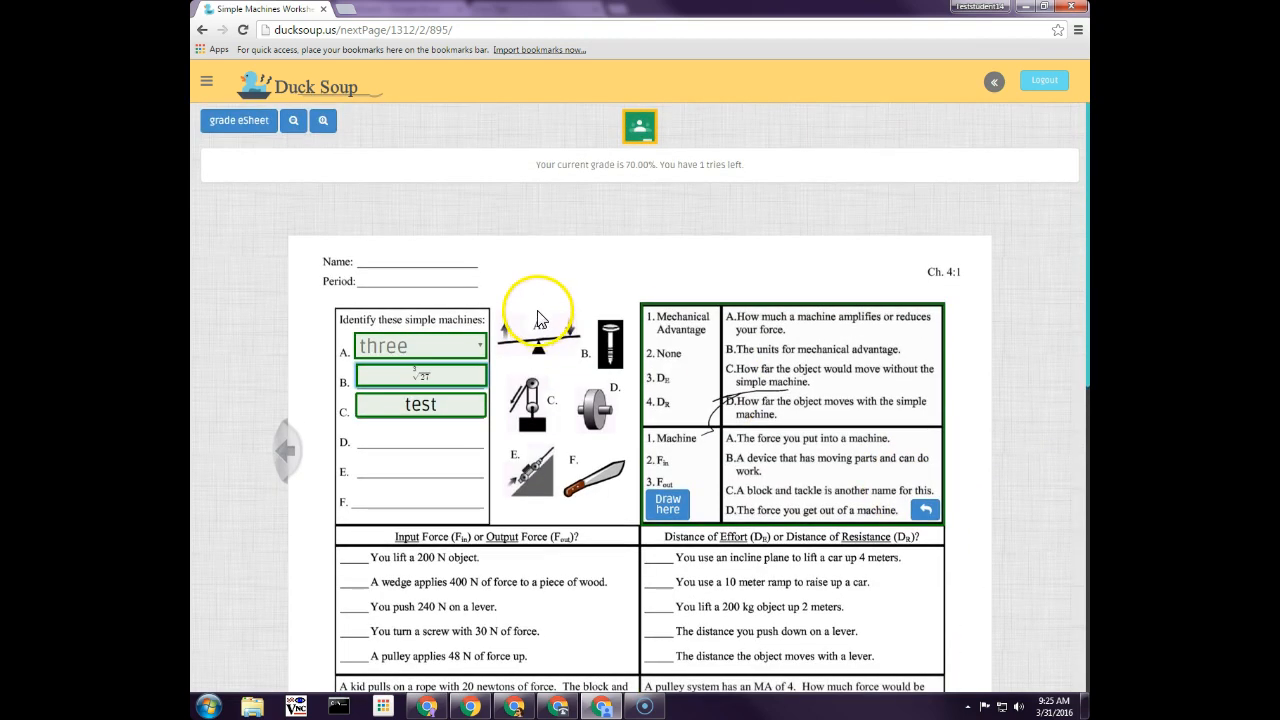
pyautogui.click(238, 120)
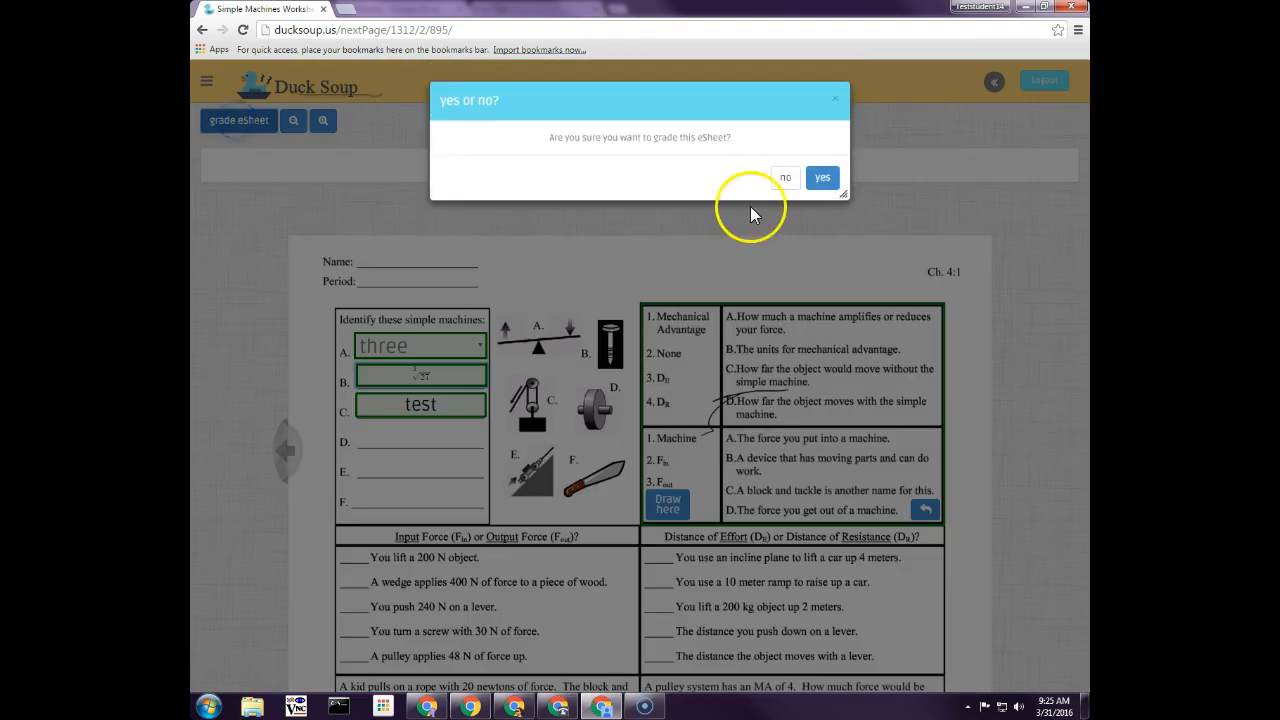
# - Confirm grading the worksheet, producing the 3.50 of 5 points, 70.00% summary
pyautogui.click(820, 176)
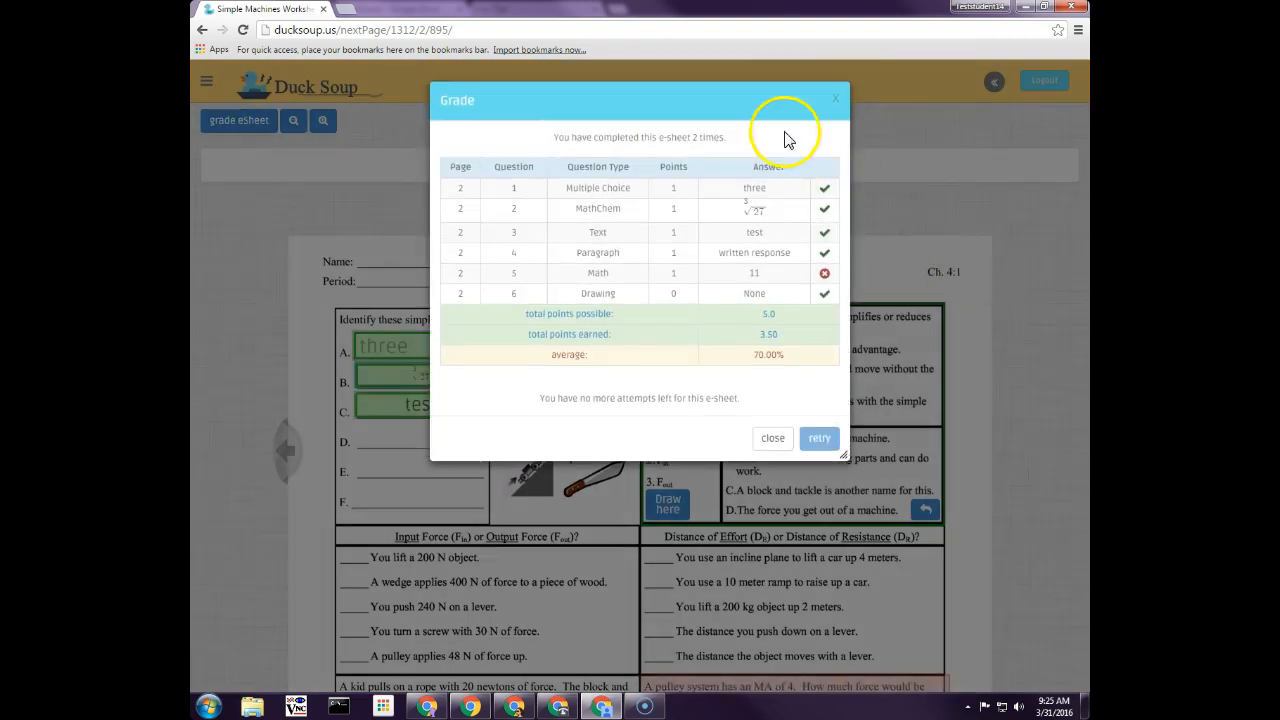
pyautogui.moveTo(832, 394)
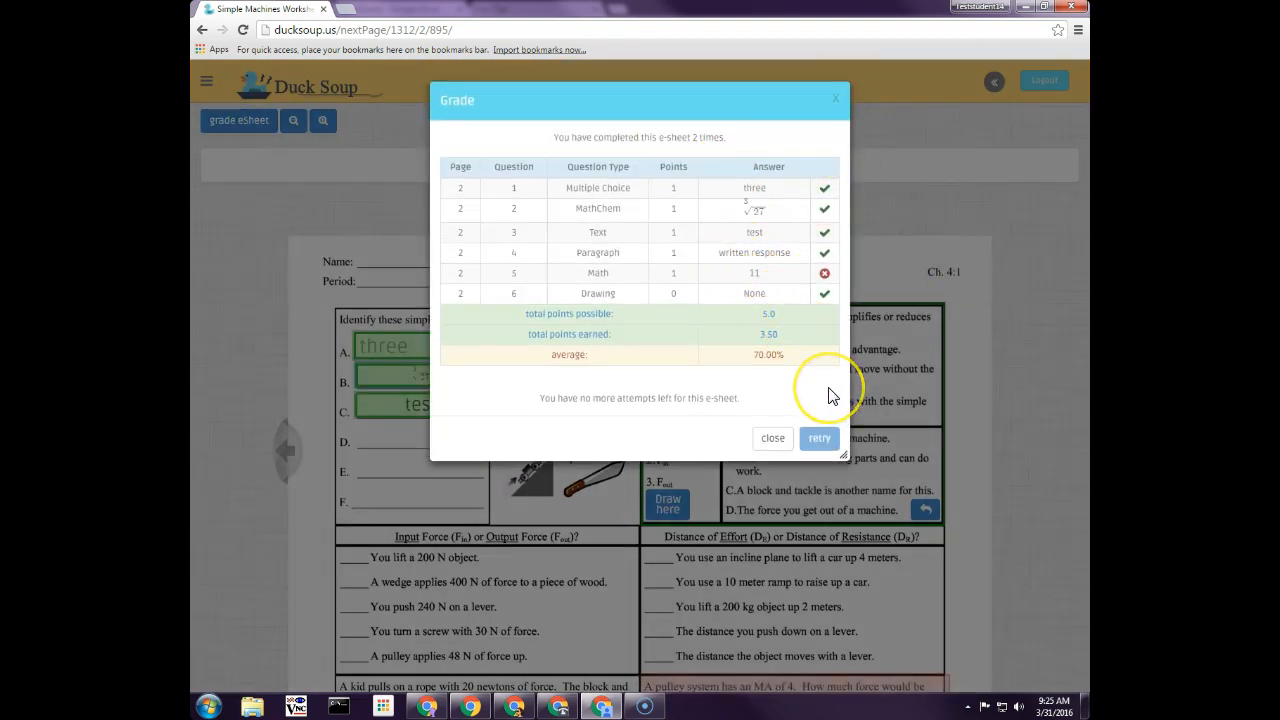
pyautogui.moveTo(670, 414)
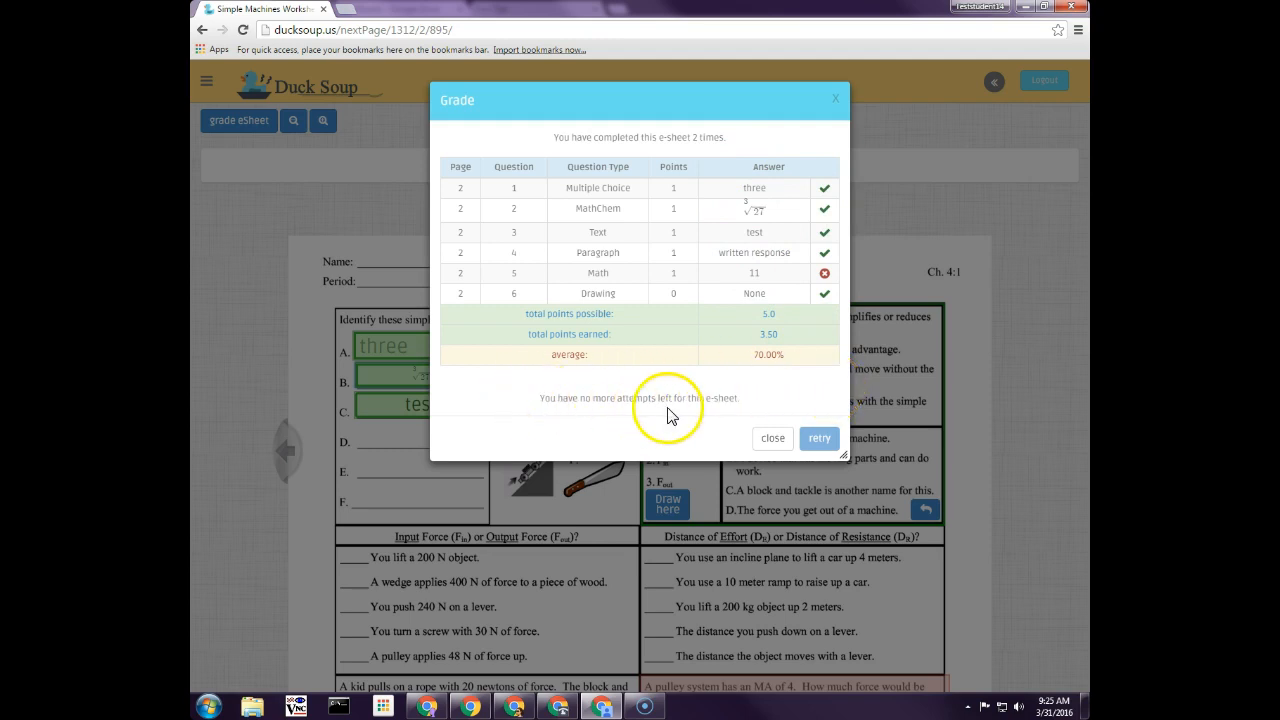
pyautogui.moveTo(664, 222)
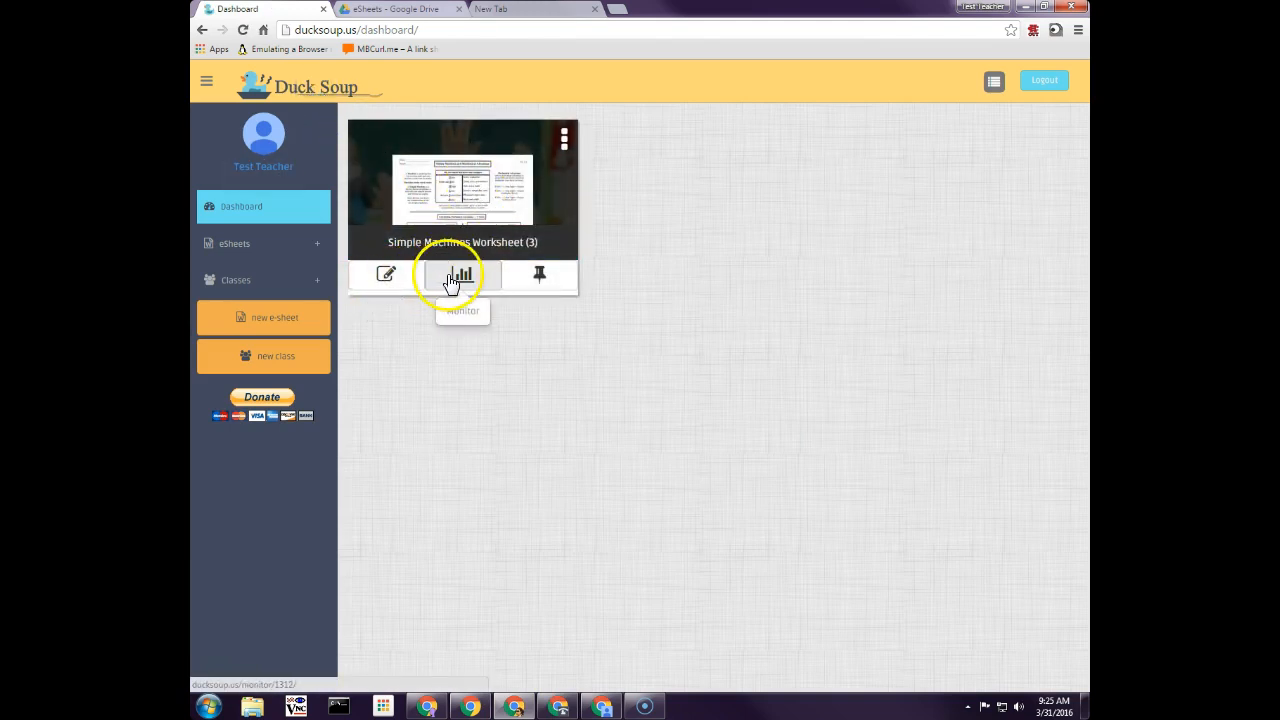
# - View the worksheet's grade monitor and download all classes' grades
pyautogui.click(460, 276)
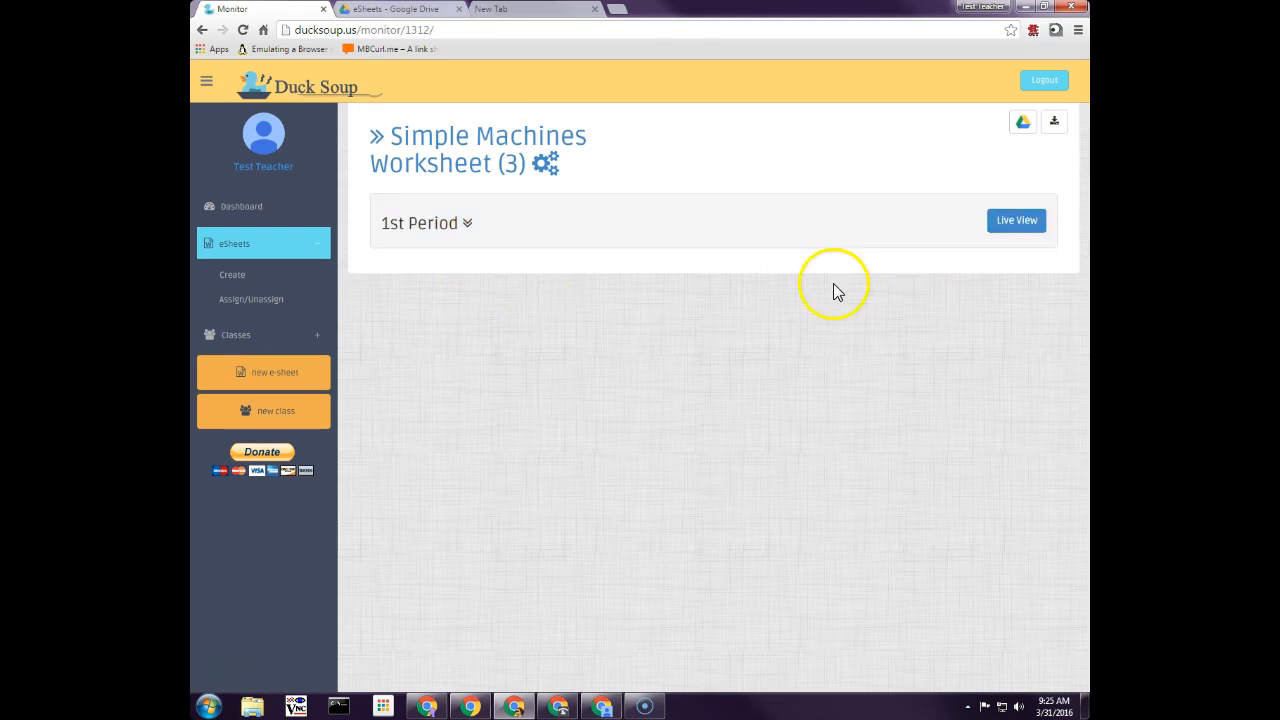
pyautogui.moveTo(1012, 148)
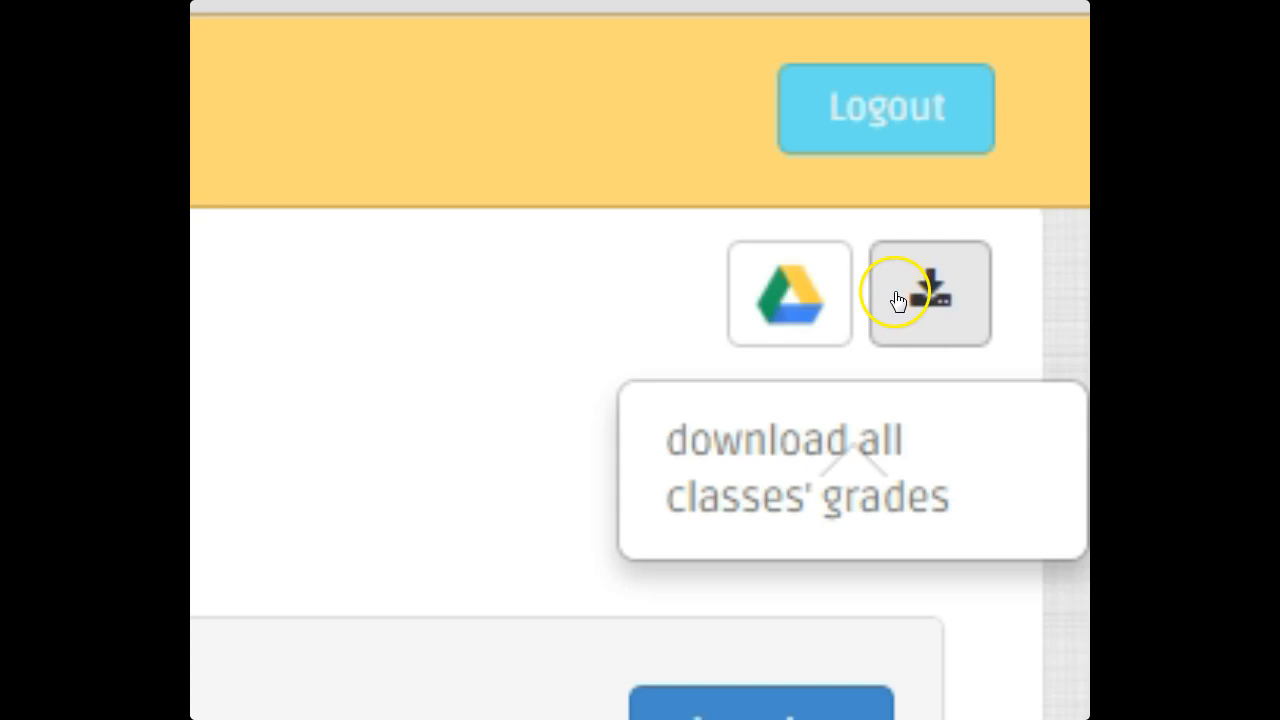
pyautogui.moveTo(788, 296)
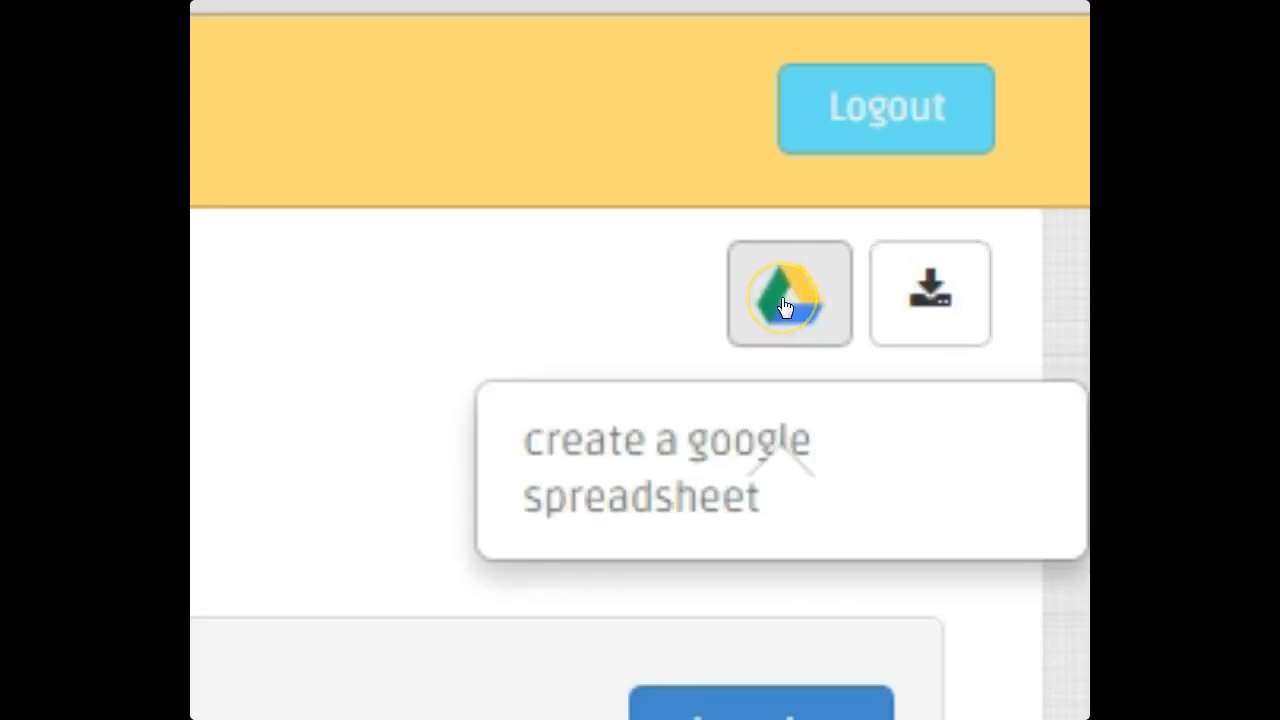
pyautogui.click(788, 292)
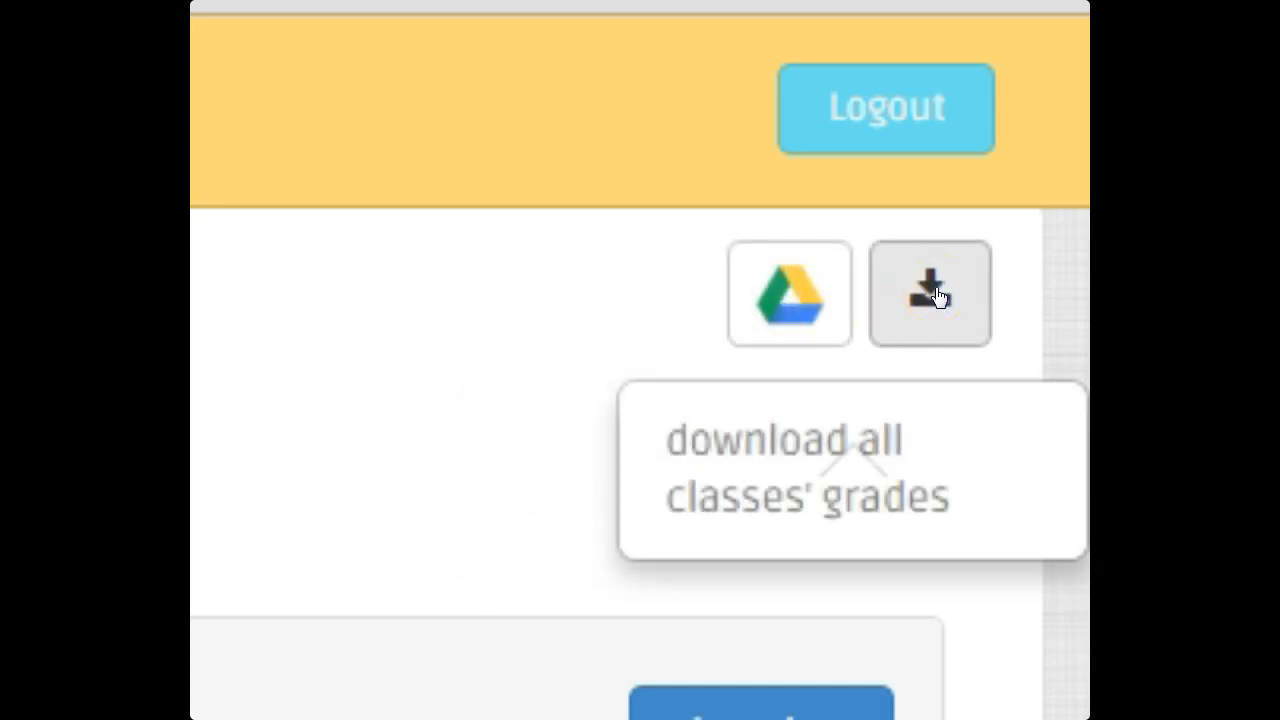
pyautogui.moveTo(788, 294)
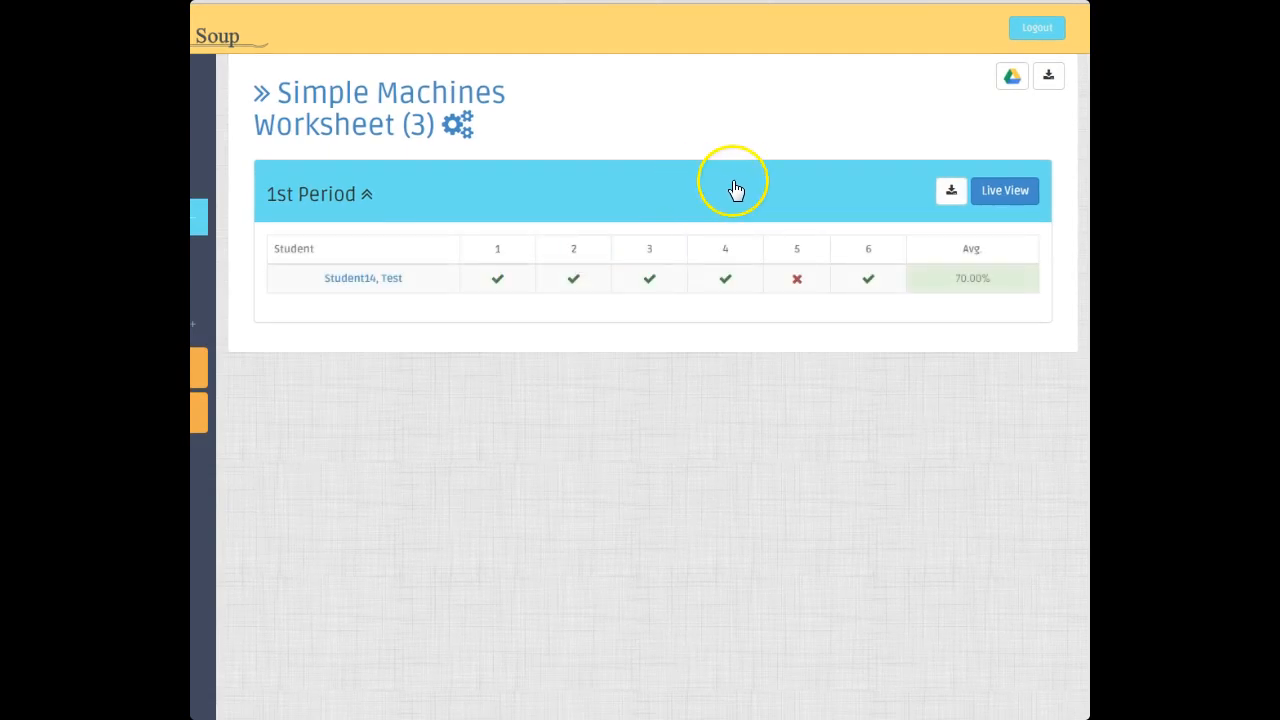
pyautogui.moveTo(952, 192)
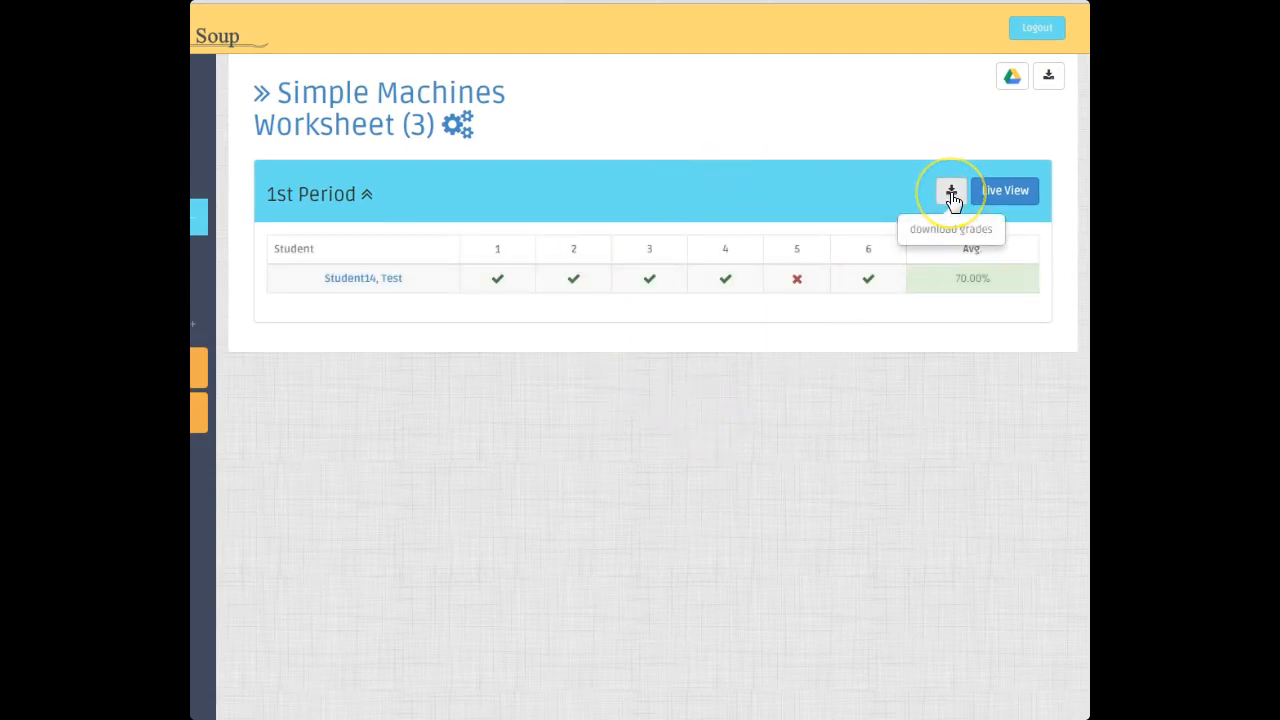
pyautogui.moveTo(624, 430)
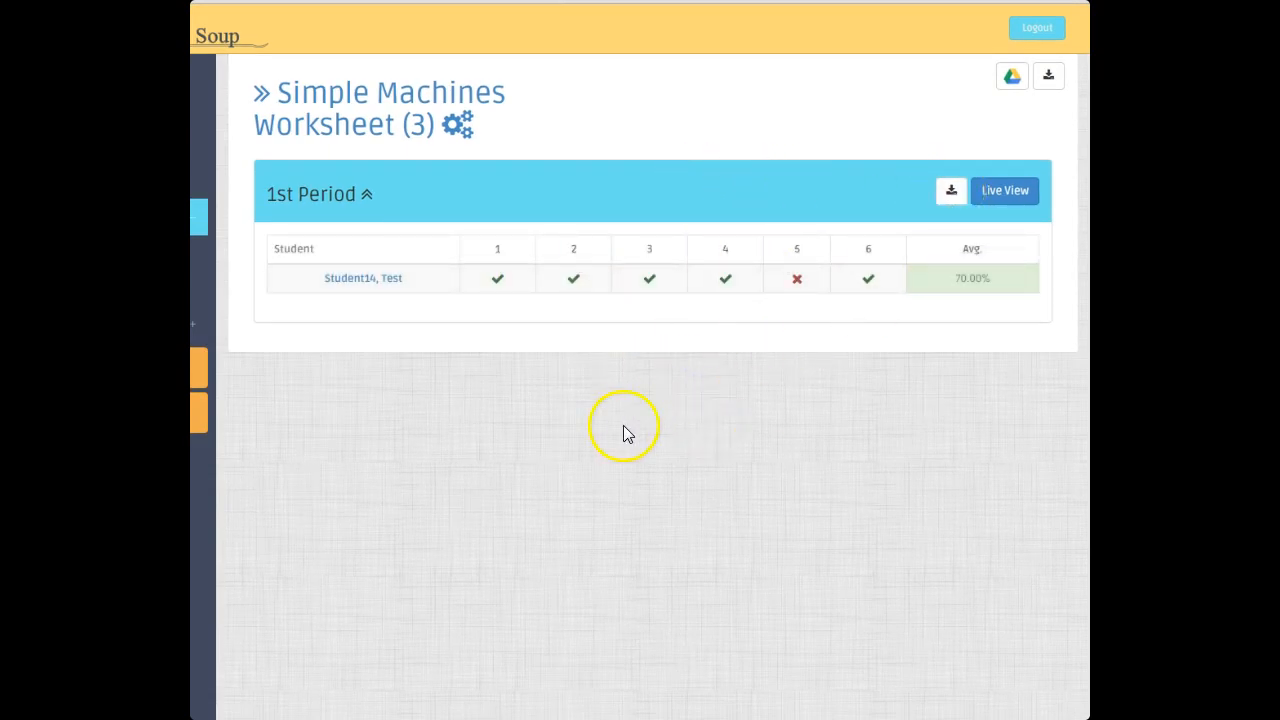
pyautogui.moveTo(590, 504)
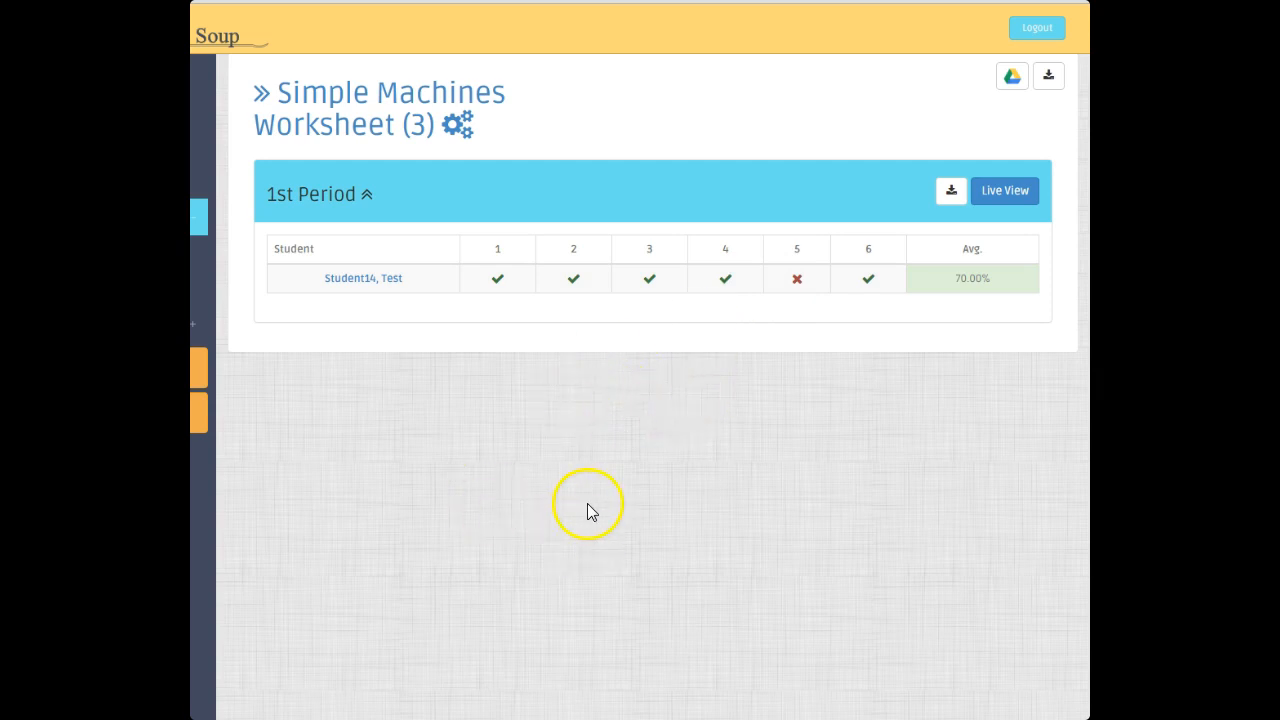
pyautogui.moveTo(756, 384)
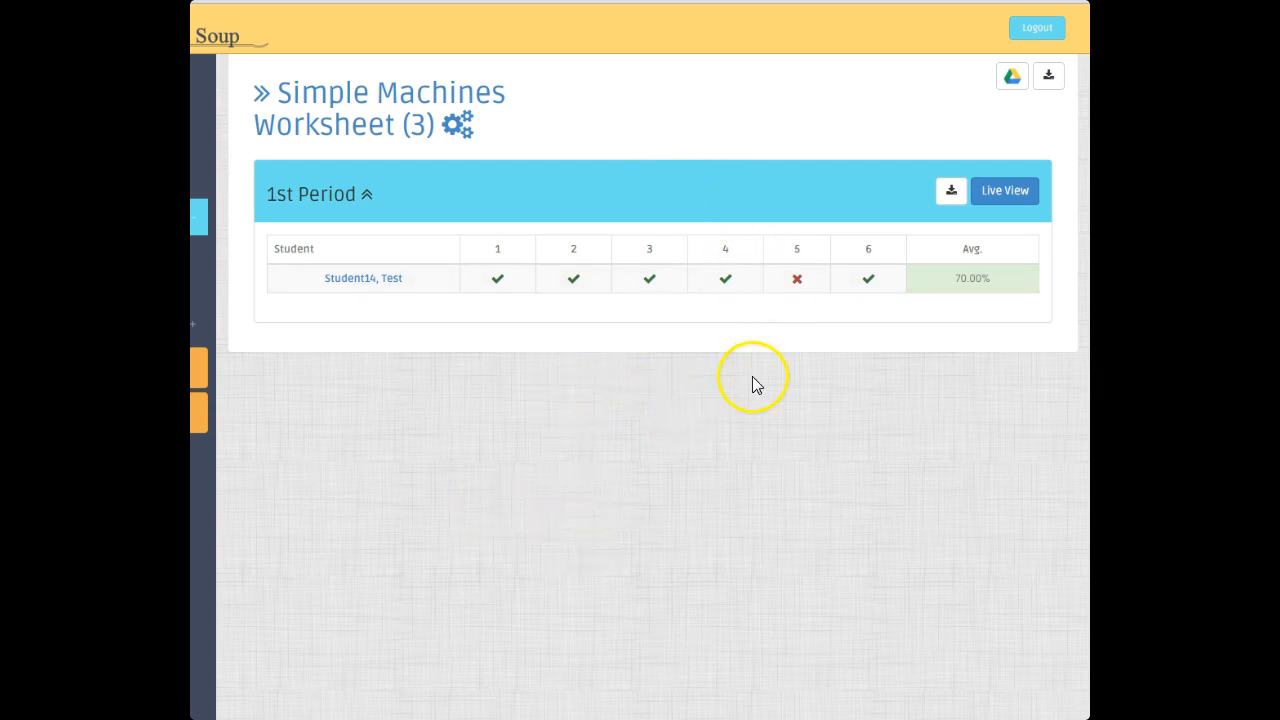
pyautogui.moveTo(846, 144)
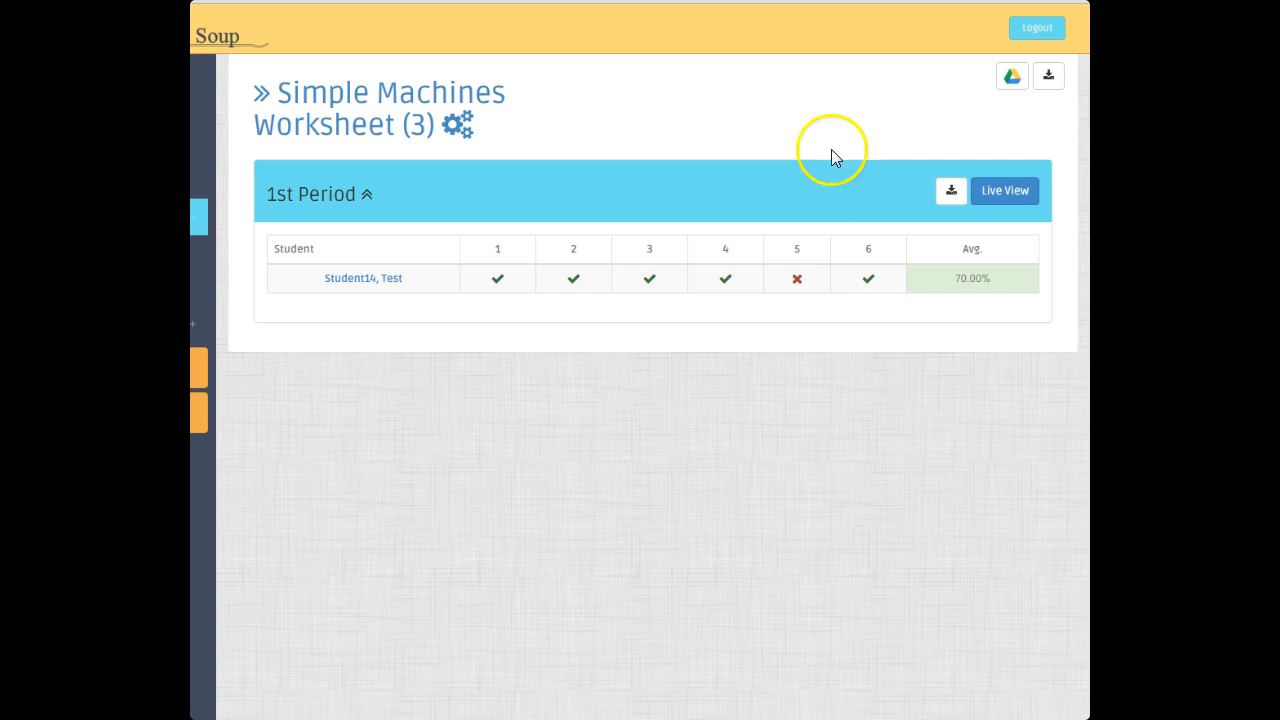
pyautogui.moveTo(750, 136)
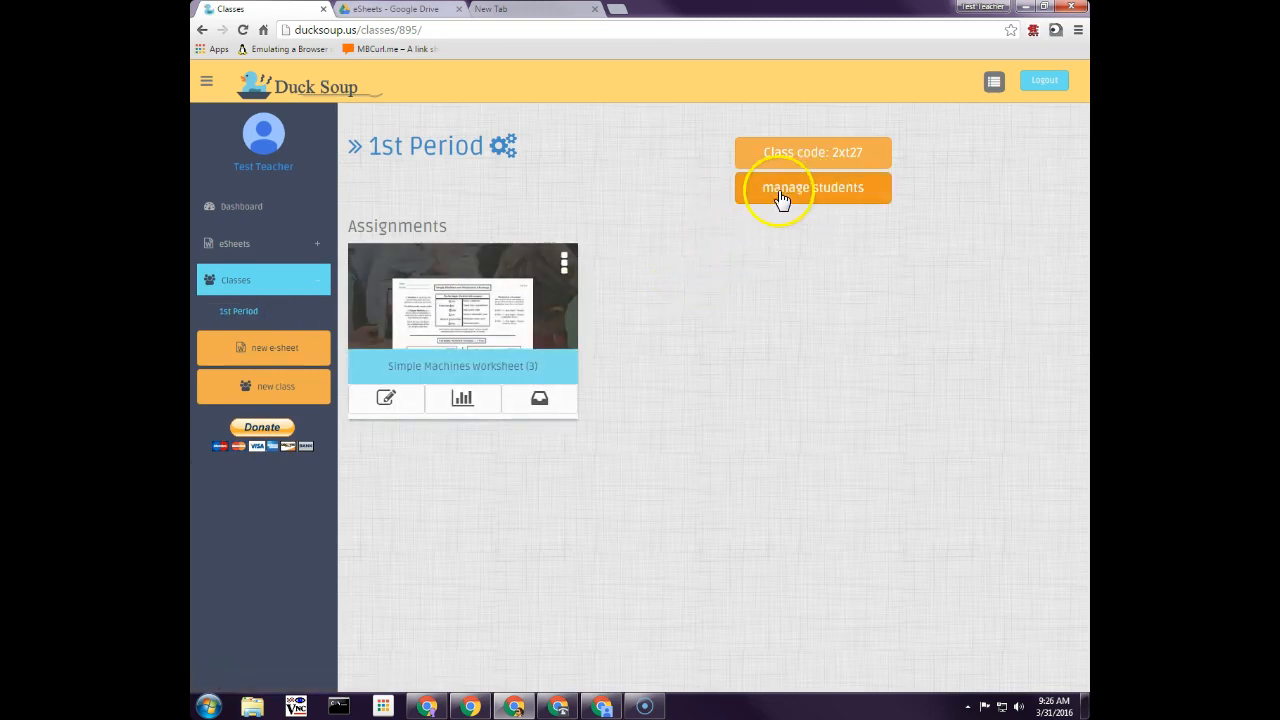
# - In the 1st Period roster, edit the student's name to Test Student and save it
pyautogui.click(812, 188)
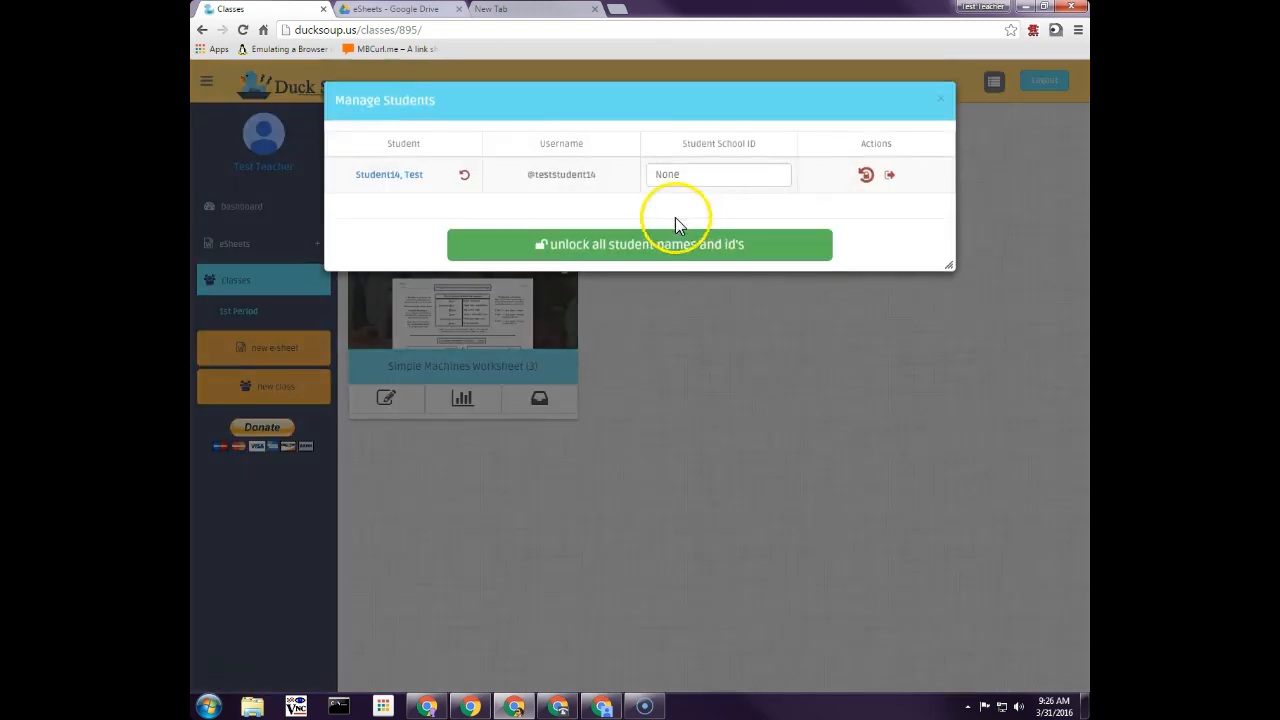
pyautogui.moveTo(640, 212)
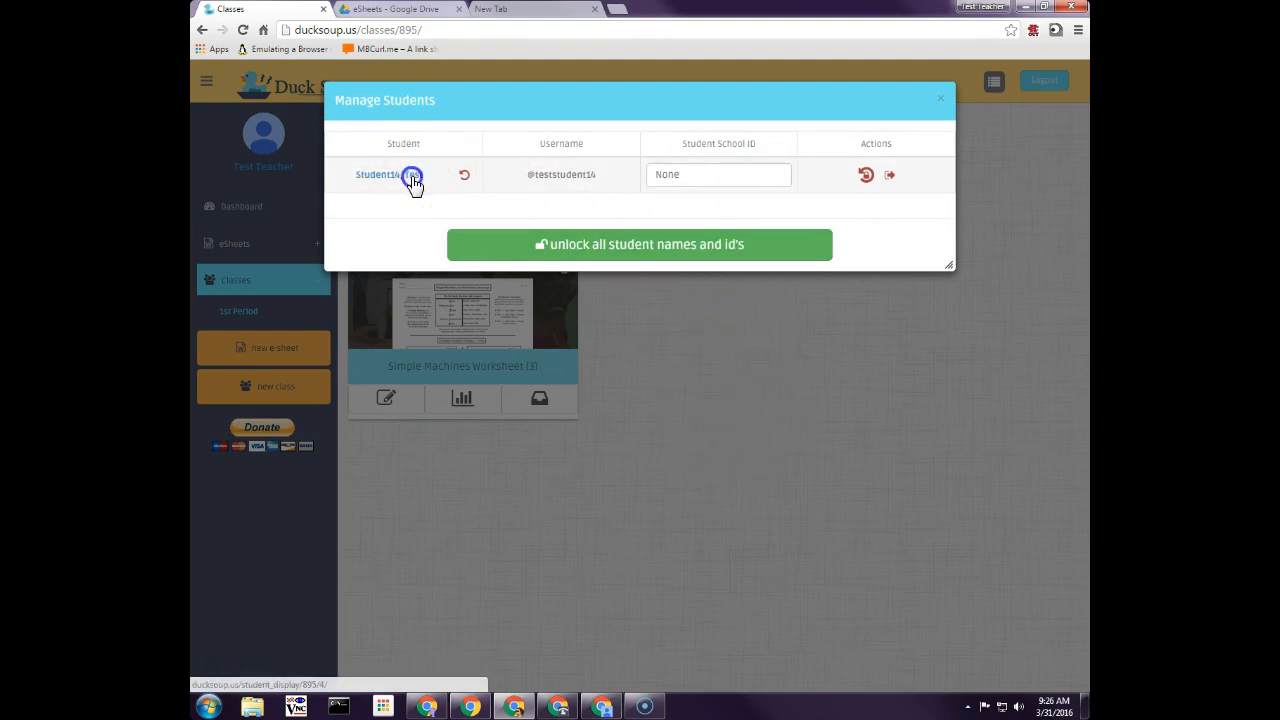
pyautogui.click(376, 174)
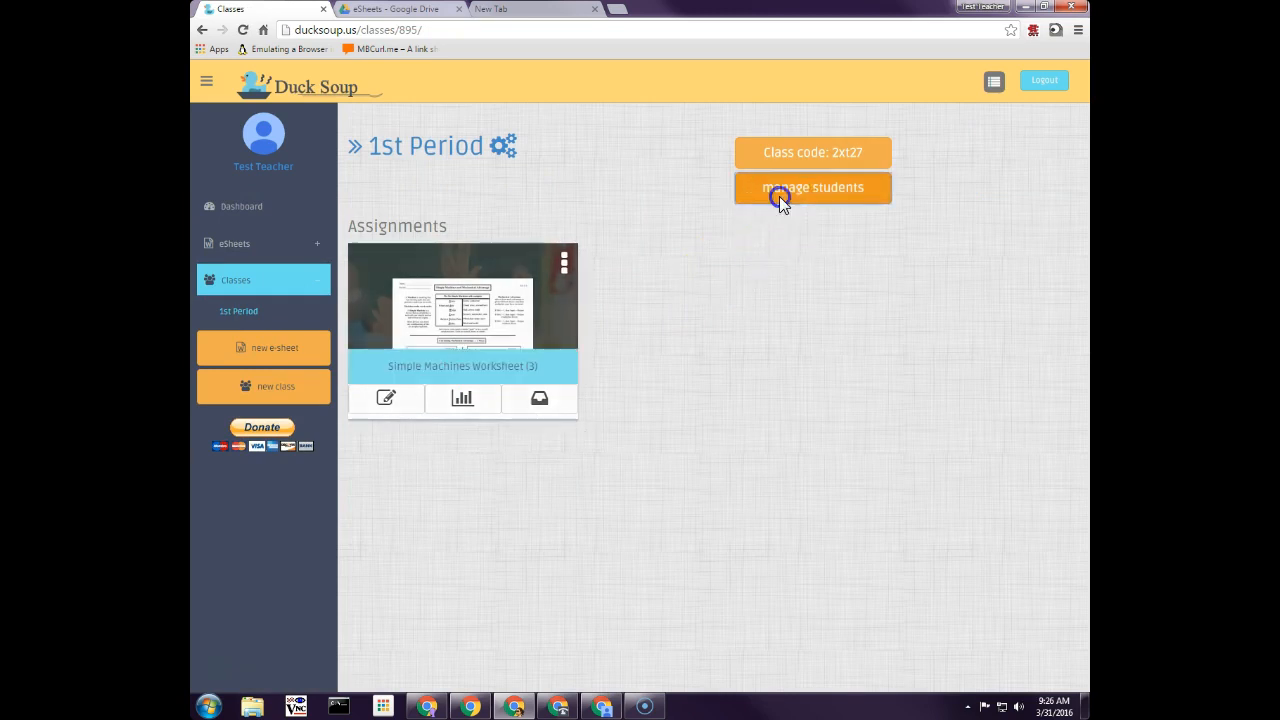
pyautogui.click(812, 188)
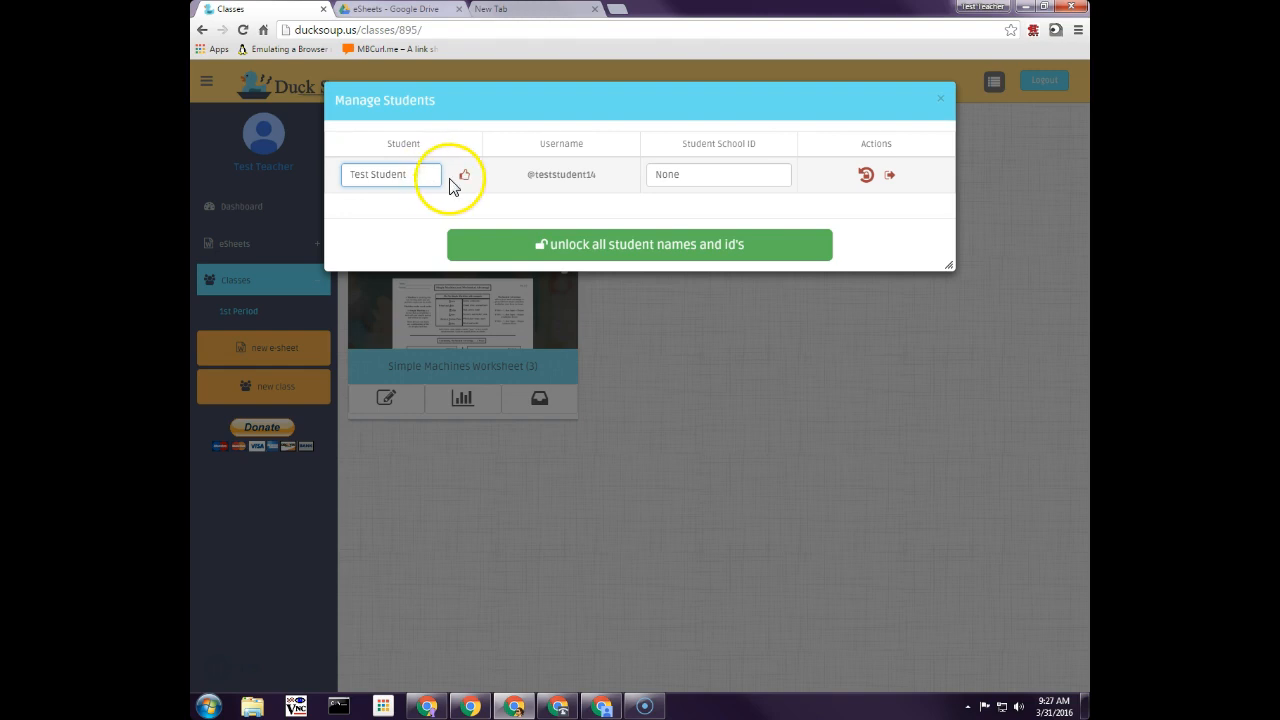
pyautogui.click(464, 174)
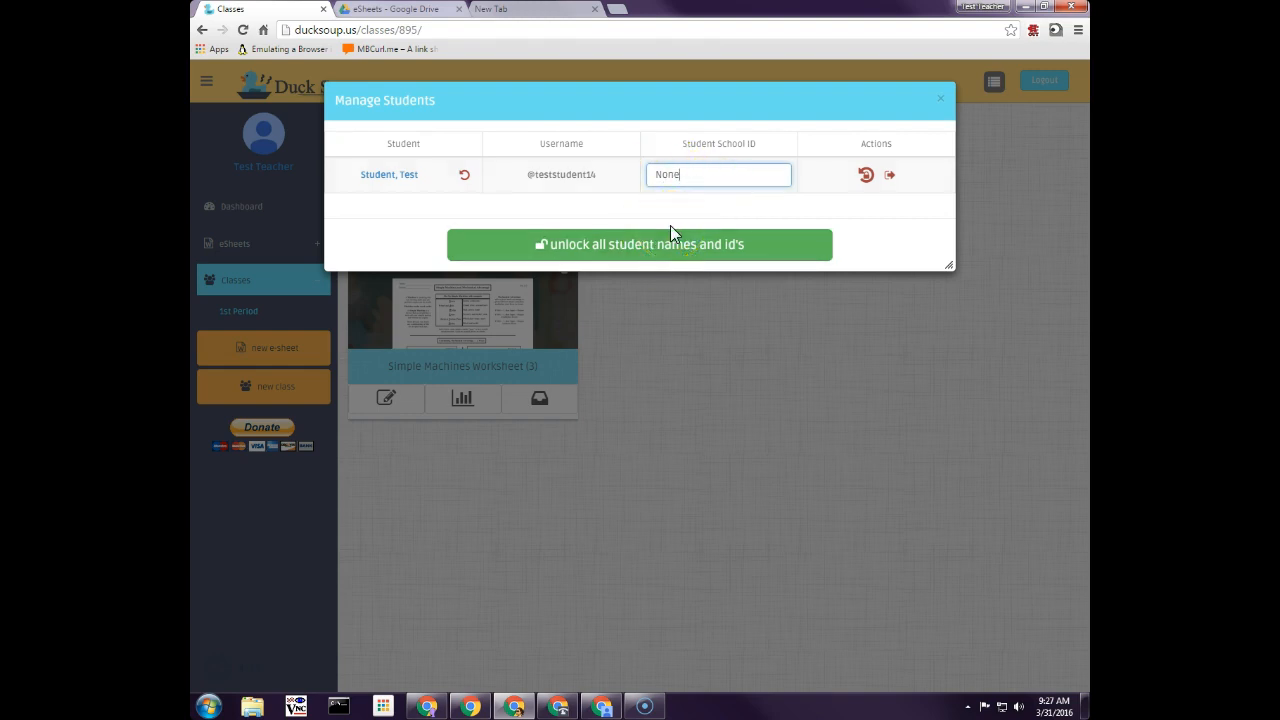
pyautogui.moveTo(676, 220)
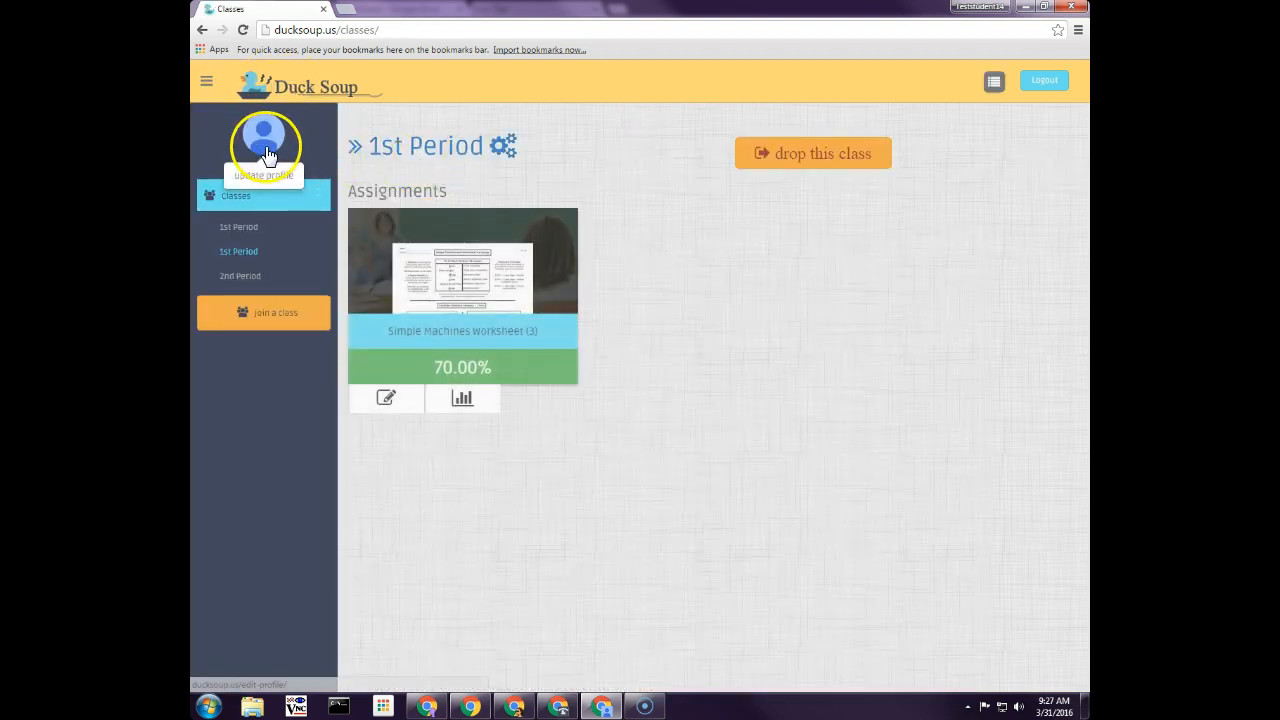
# - Check the student's own profile, then lock all 1st Period student names and school IDs
pyautogui.click(264, 144)
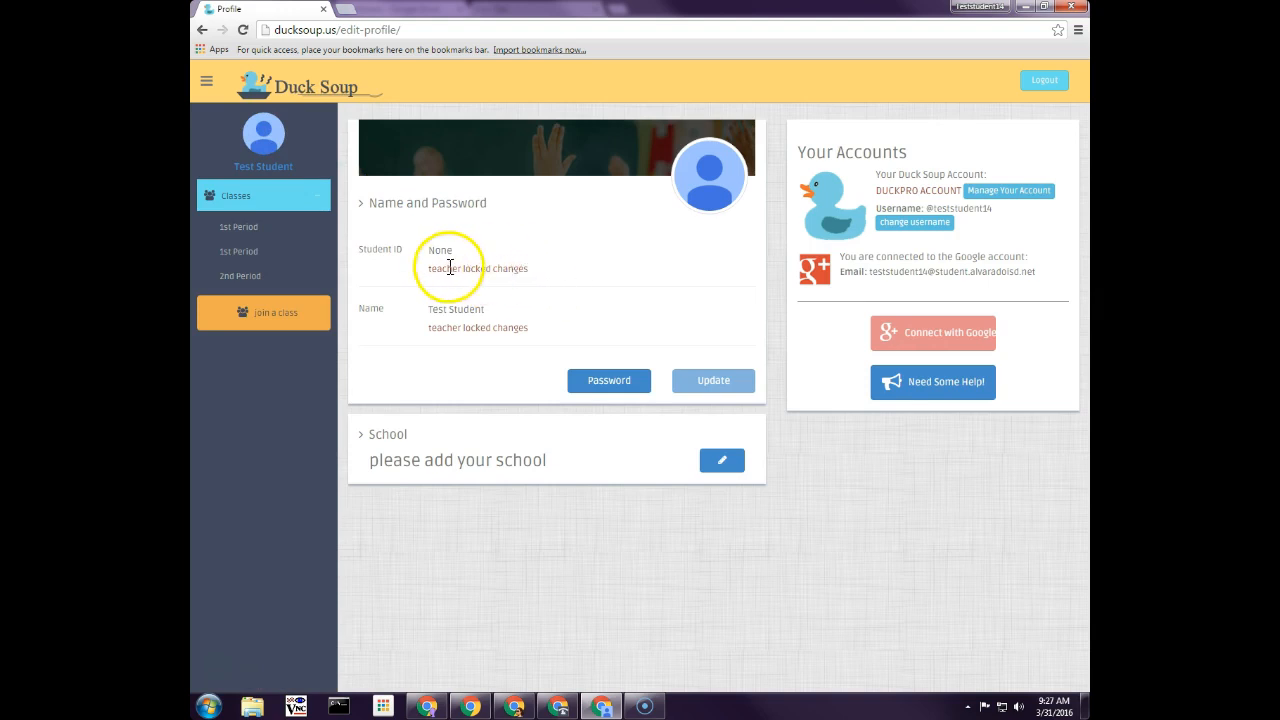
pyautogui.moveTo(584, 522)
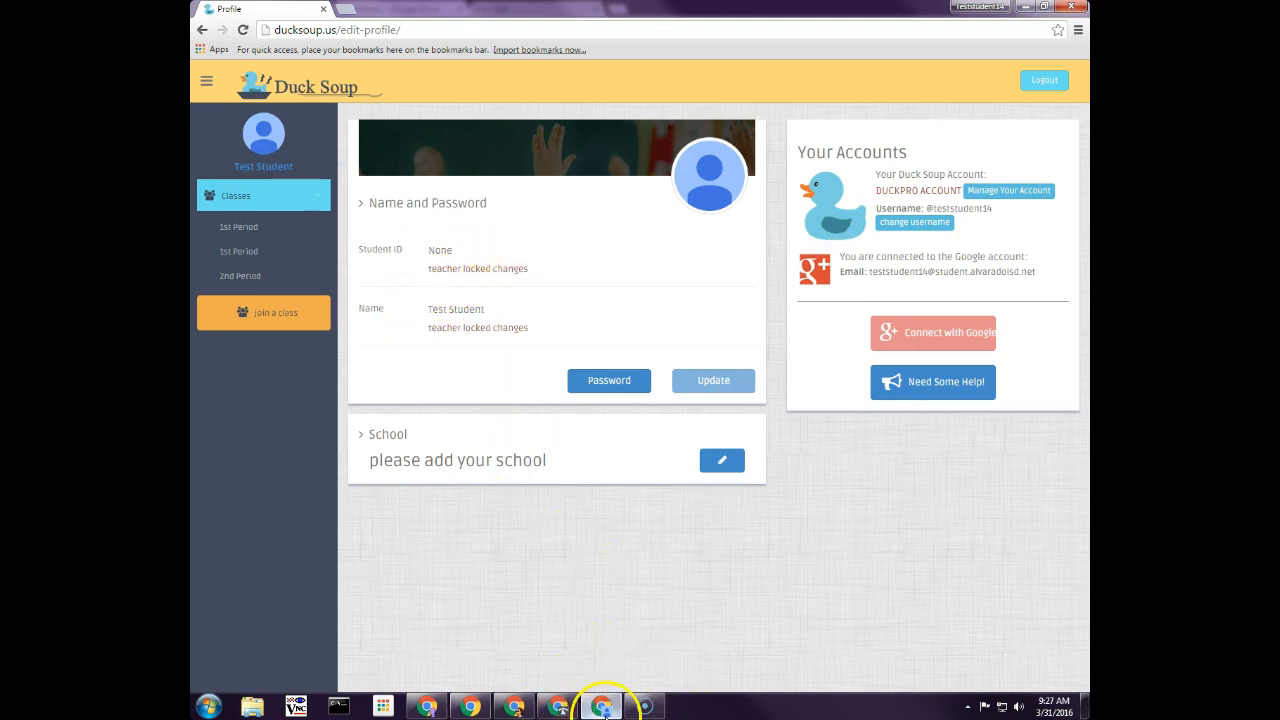
pyautogui.moveTo(516, 704)
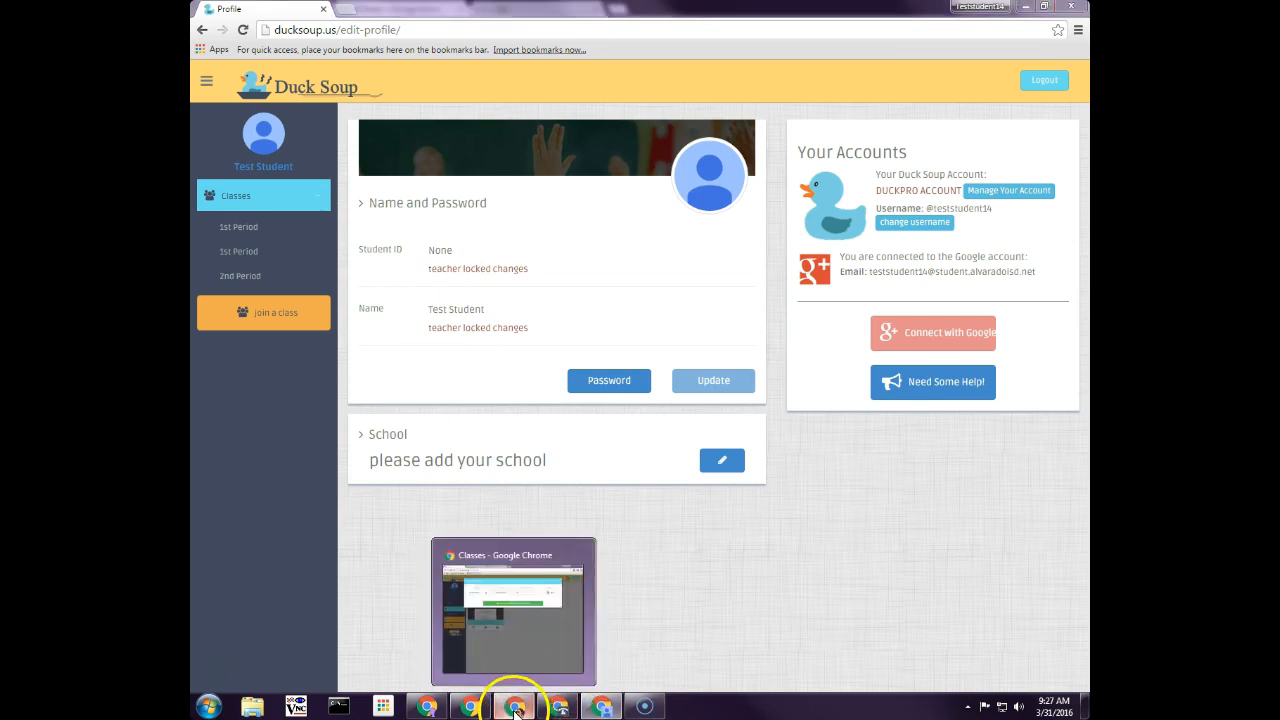
pyautogui.click(512, 704)
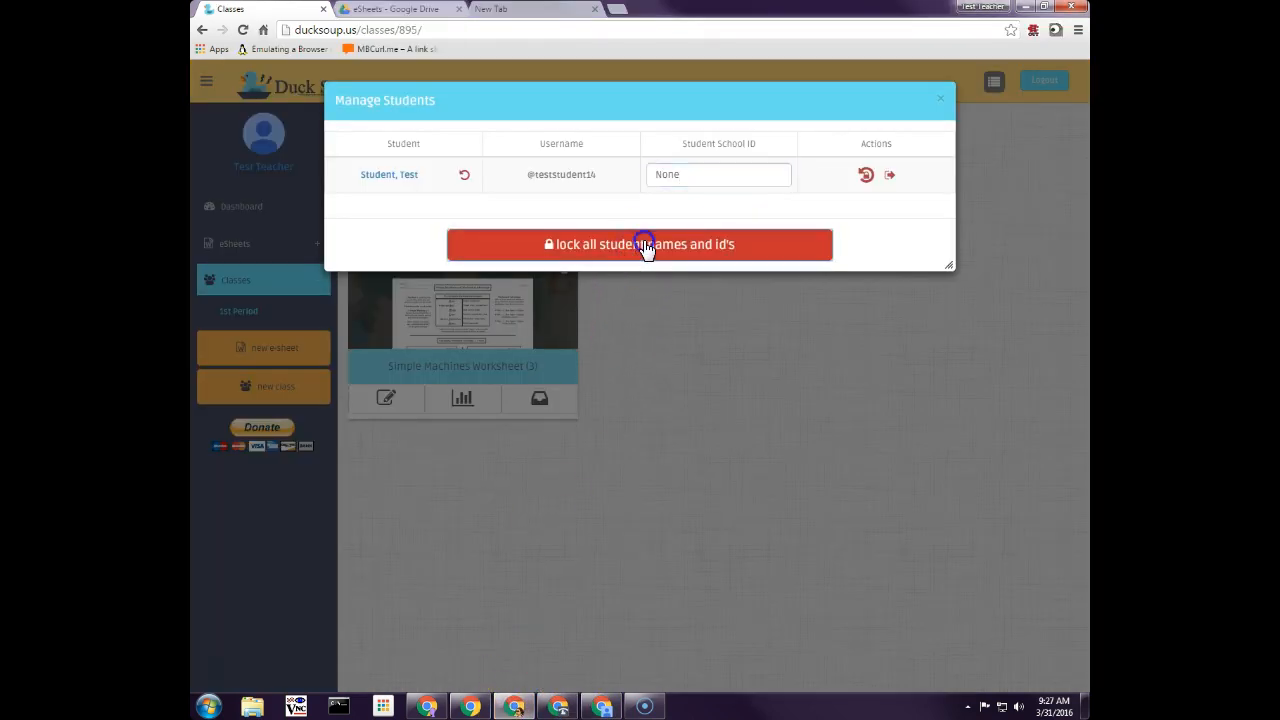
pyautogui.click(640, 244)
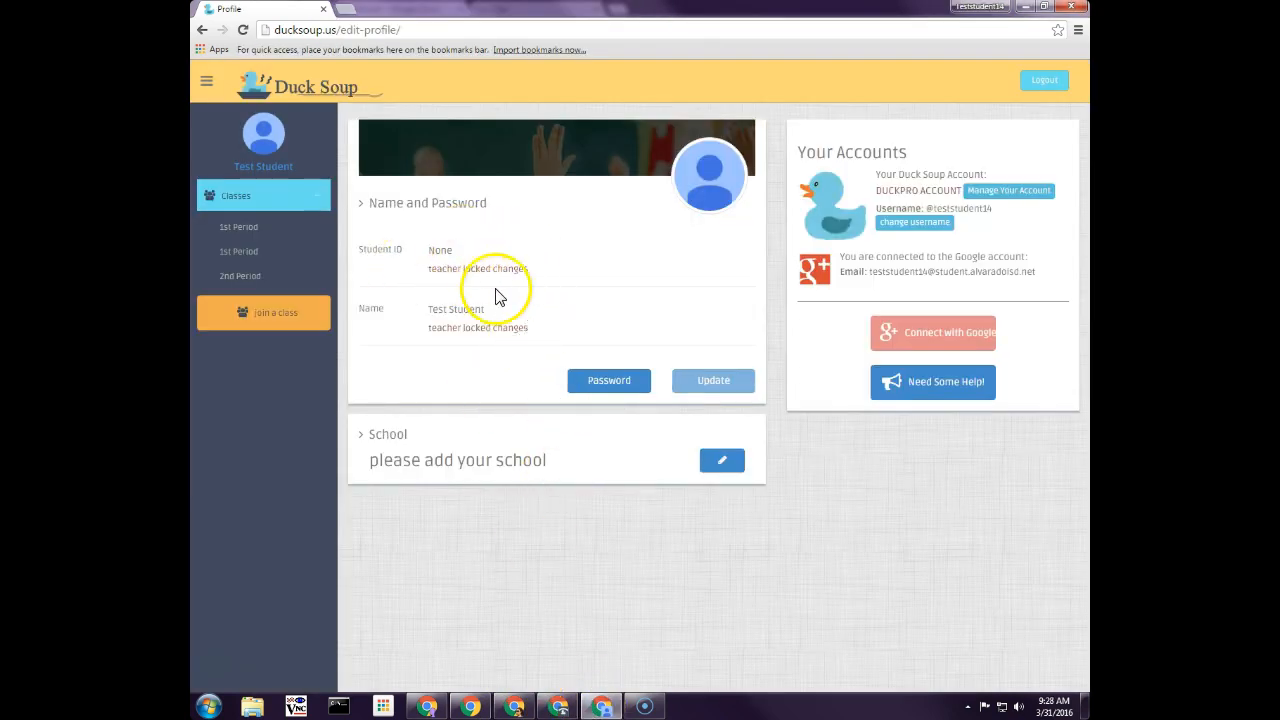
pyautogui.moveTo(436, 250)
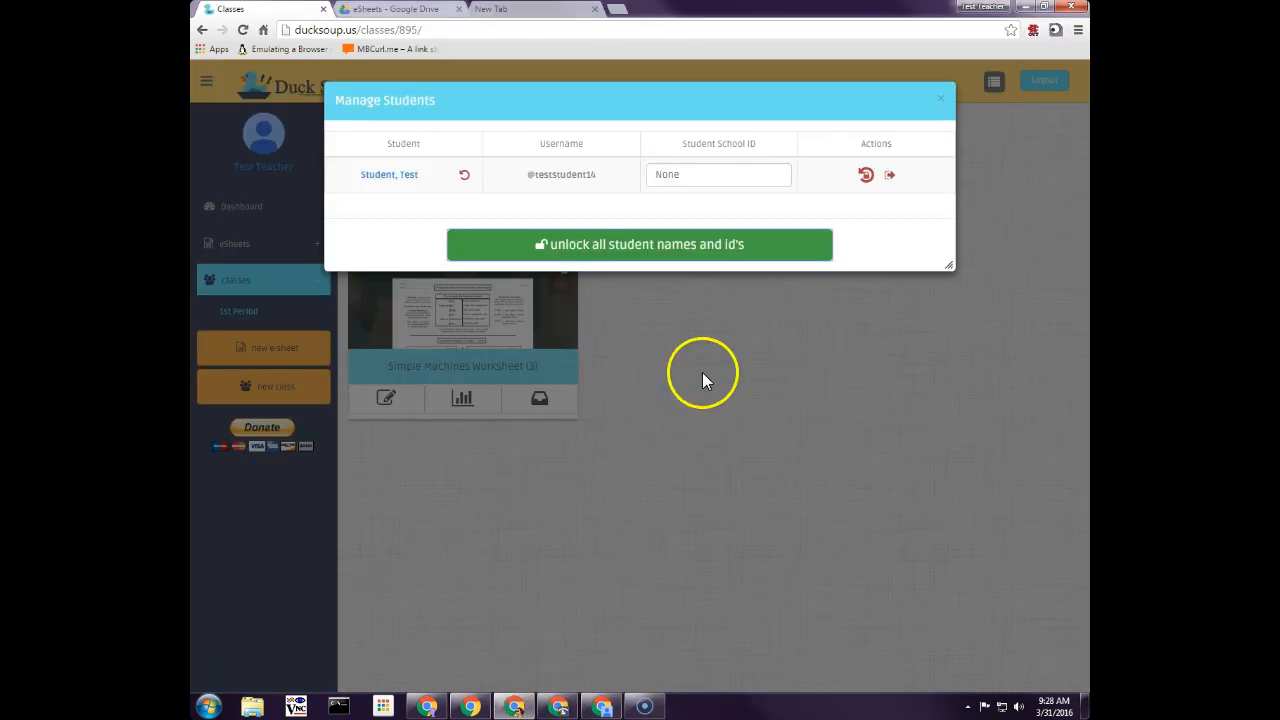
# - Enter school ID 345345 for the student and unlock all student names and IDs
pyautogui.click(718, 174)
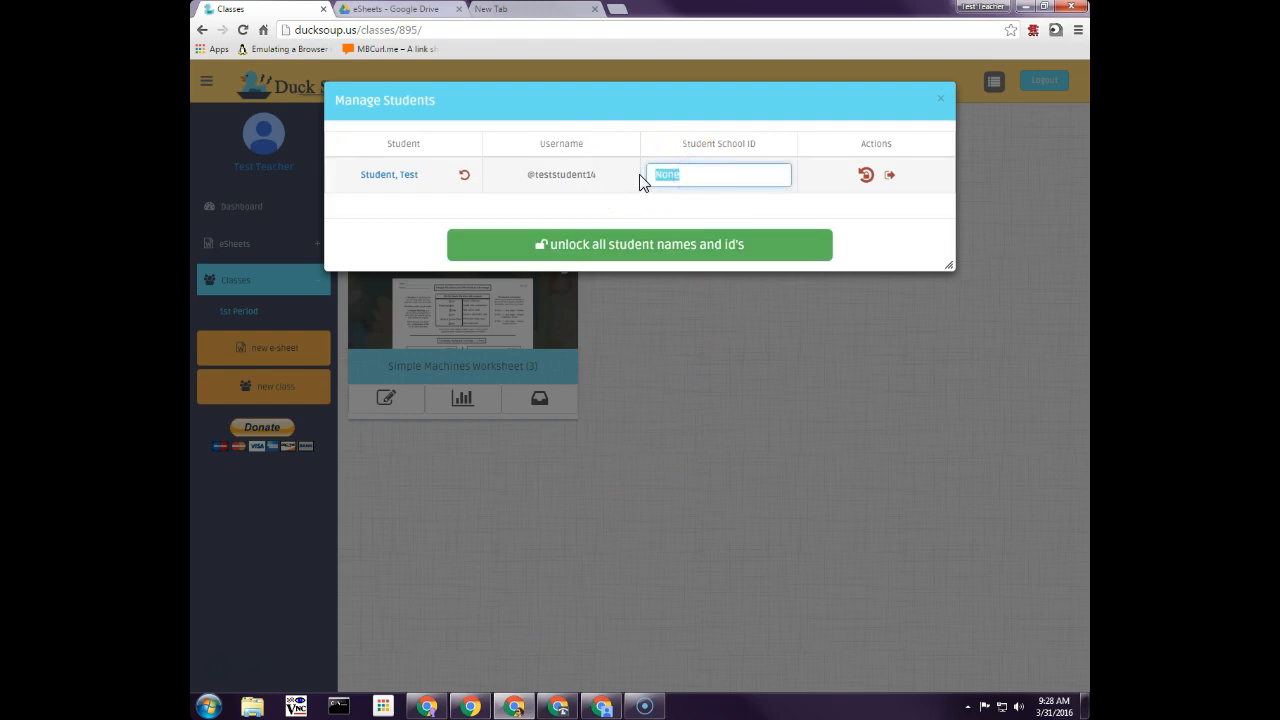
pyautogui.write('345345')
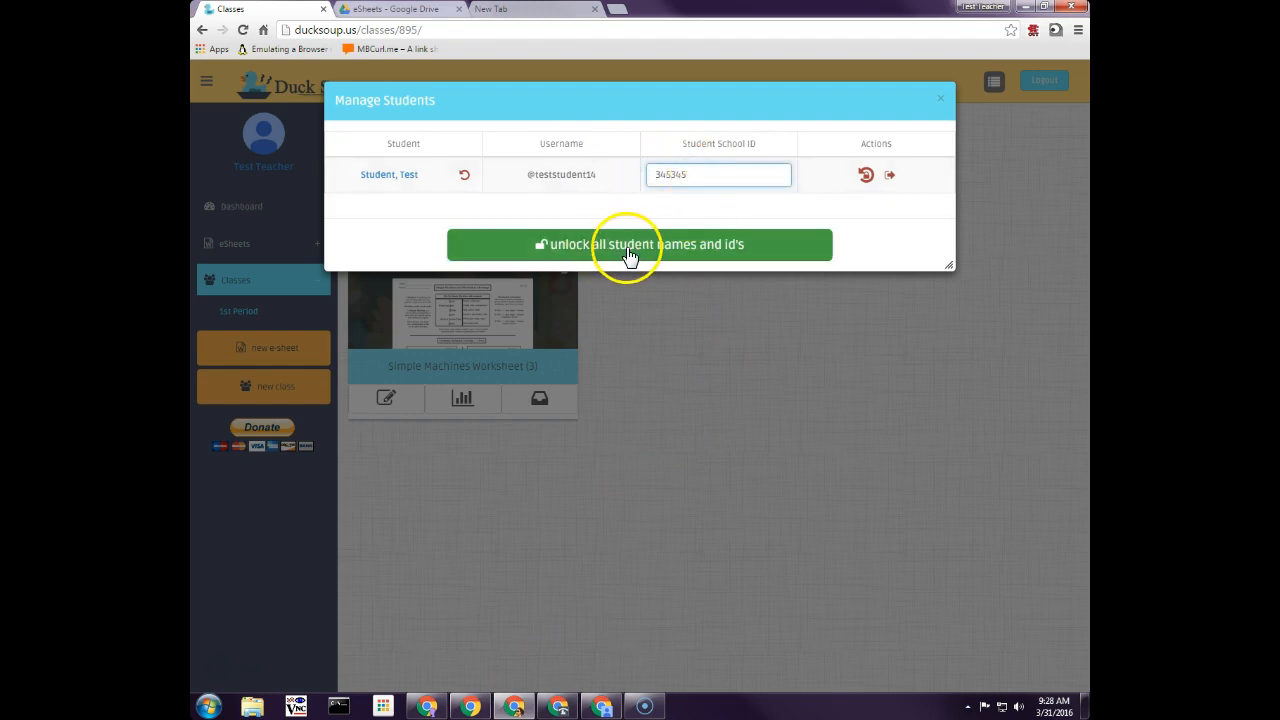
pyautogui.click(640, 244)
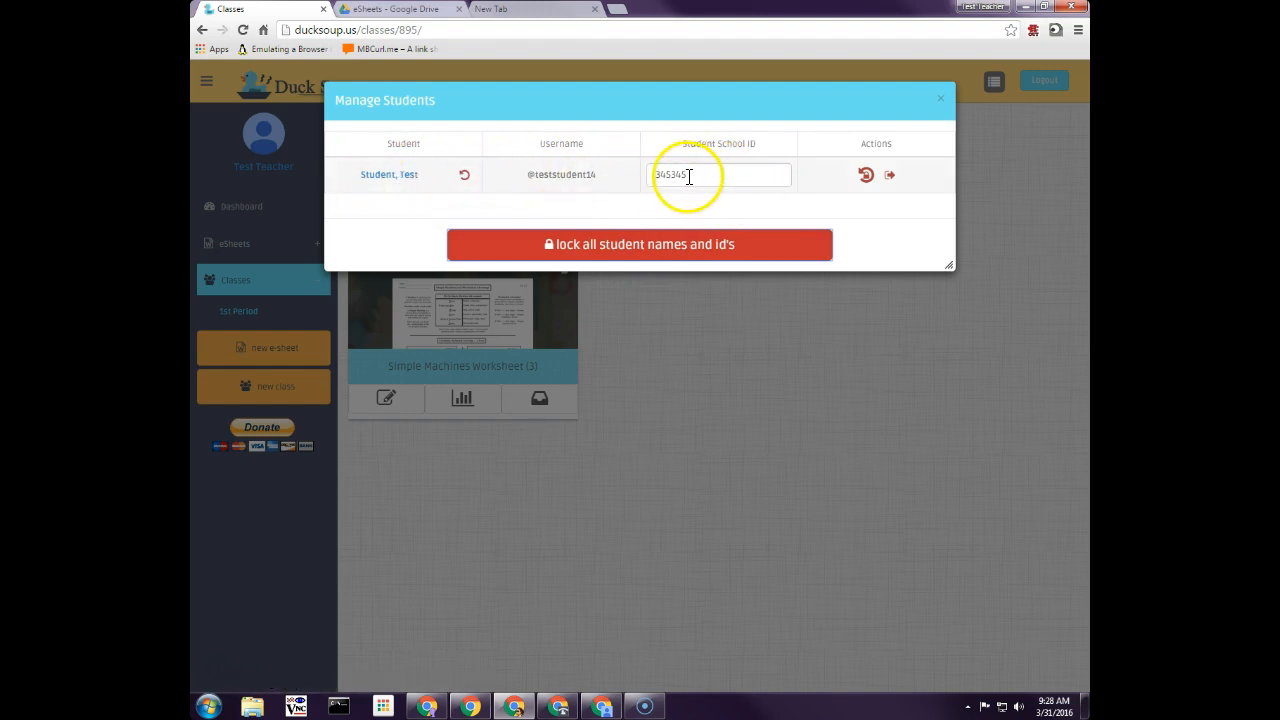
pyautogui.moveTo(866, 176)
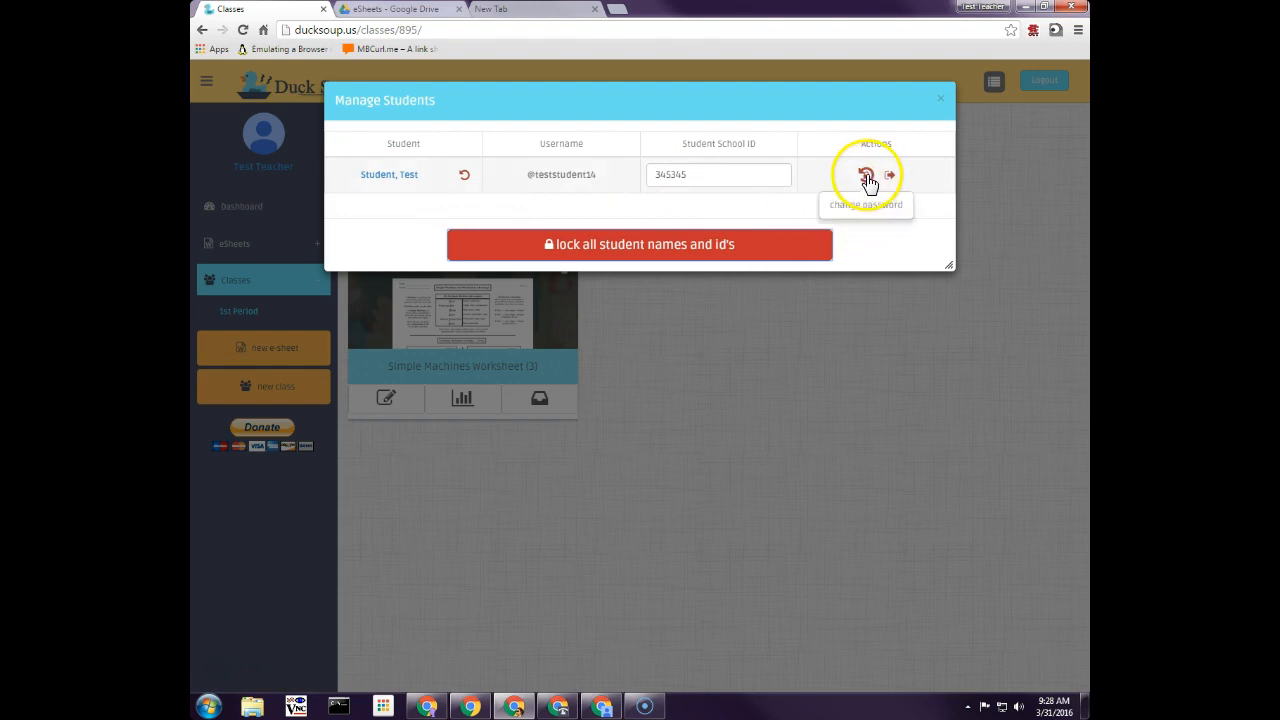
pyautogui.moveTo(890, 176)
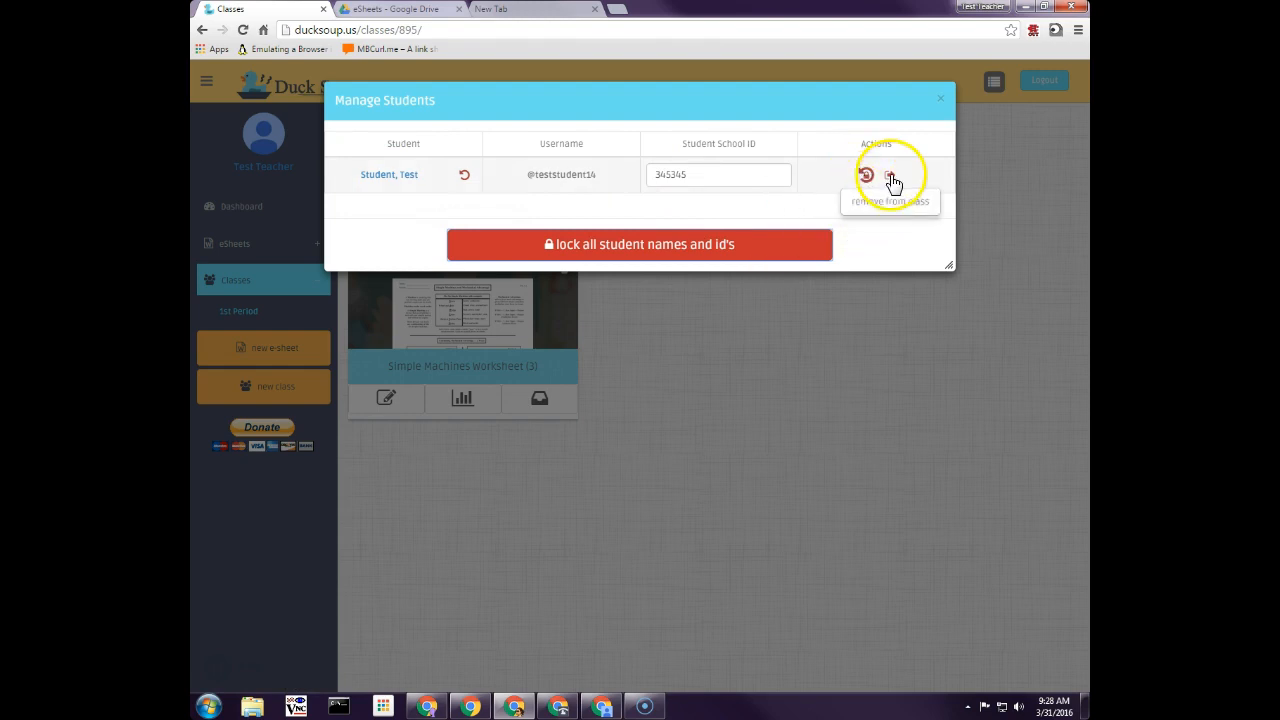